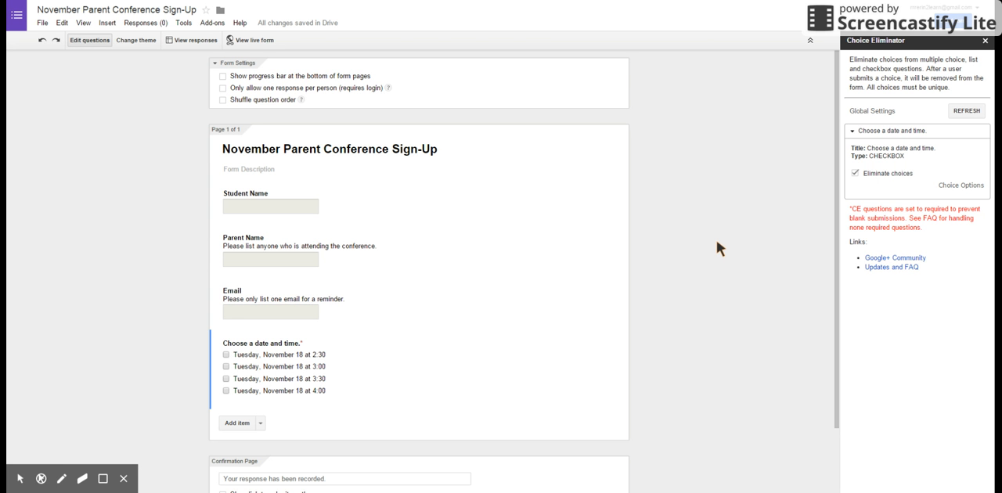
pyautogui.moveTo(709, 217)
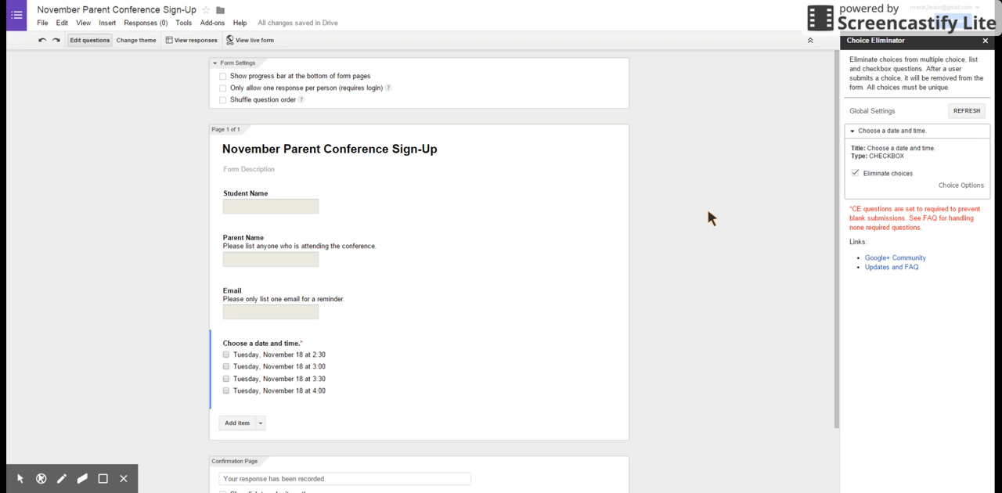
pyautogui.moveTo(322, 27)
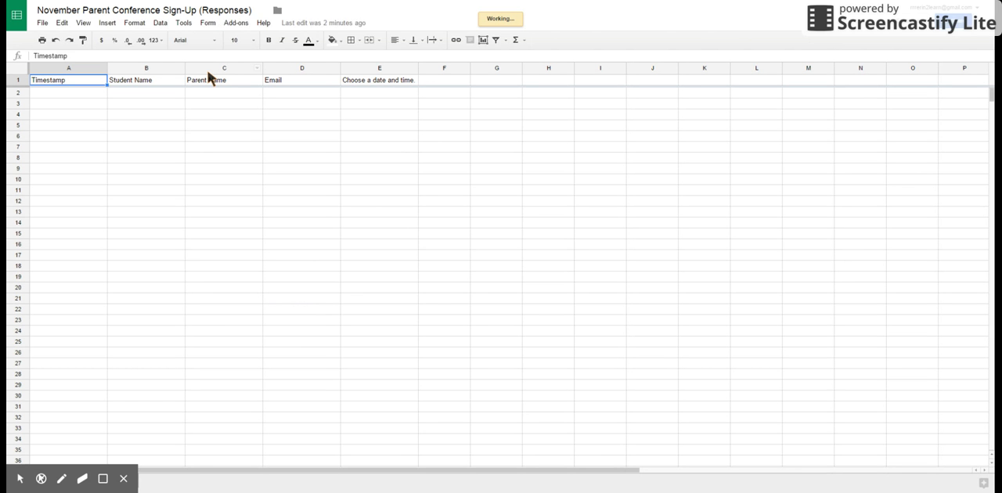
pyautogui.moveTo(247, 27)
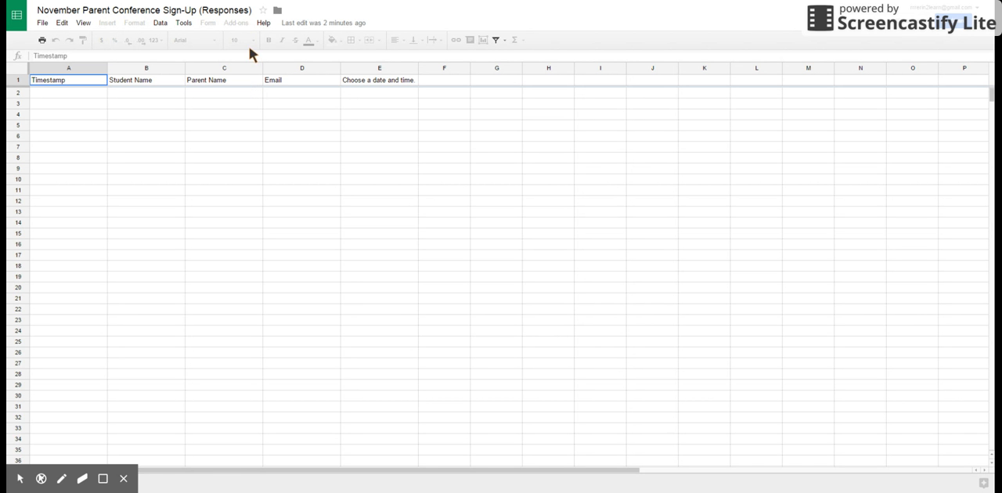
# Step: Open the Add-ons menu to show the installed autoCrat add-on
pyautogui.click(236, 22)
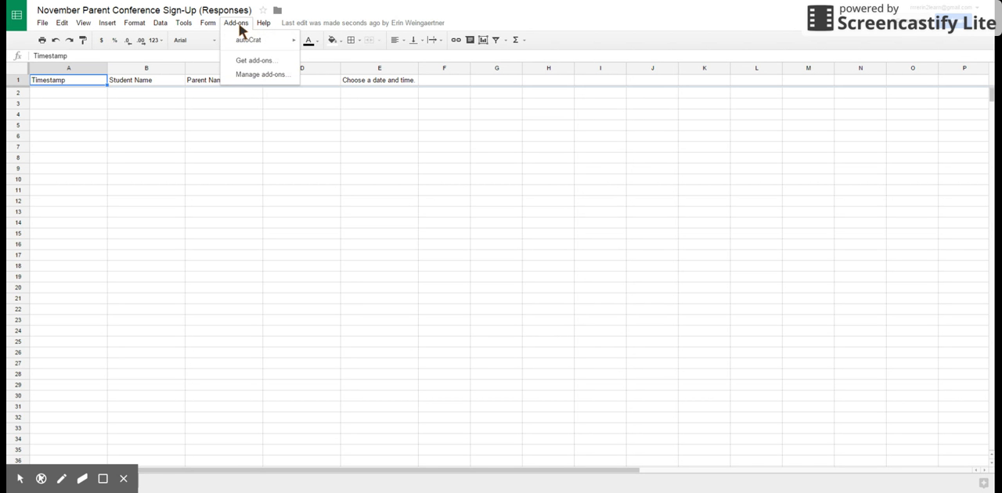
pyautogui.click(250, 40)
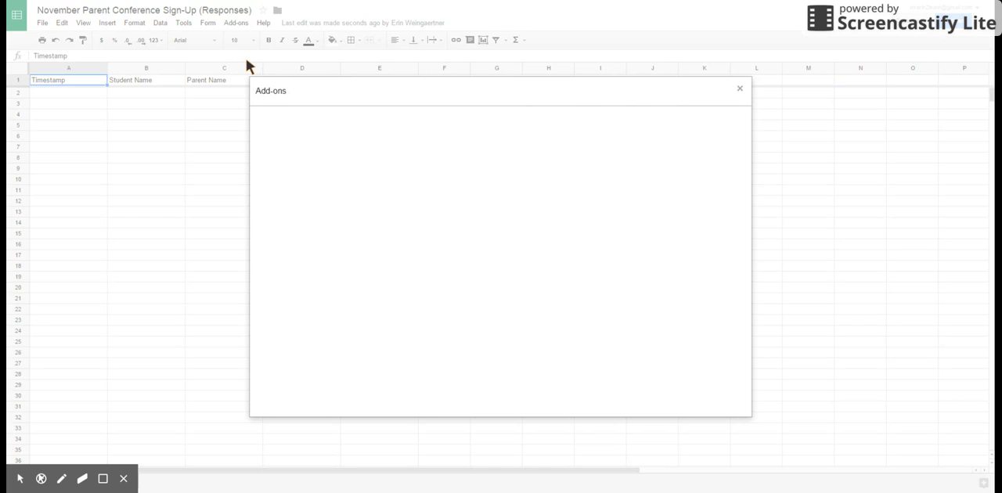
pyautogui.moveTo(634, 270)
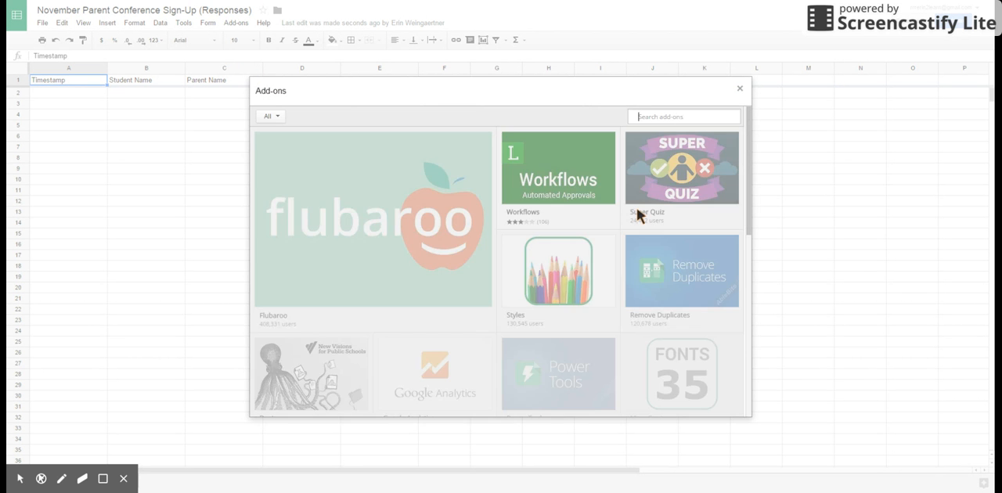
pyautogui.click(681, 167)
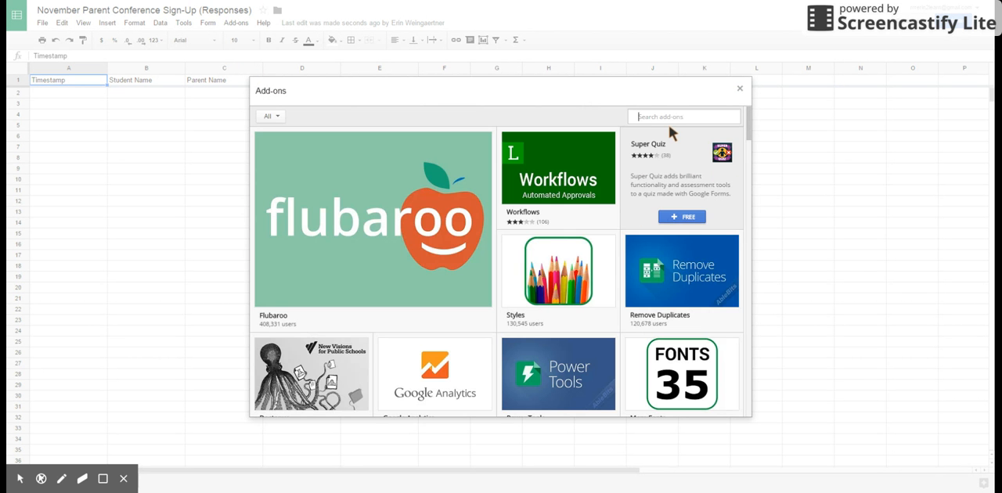
pyautogui.write('autocrat')
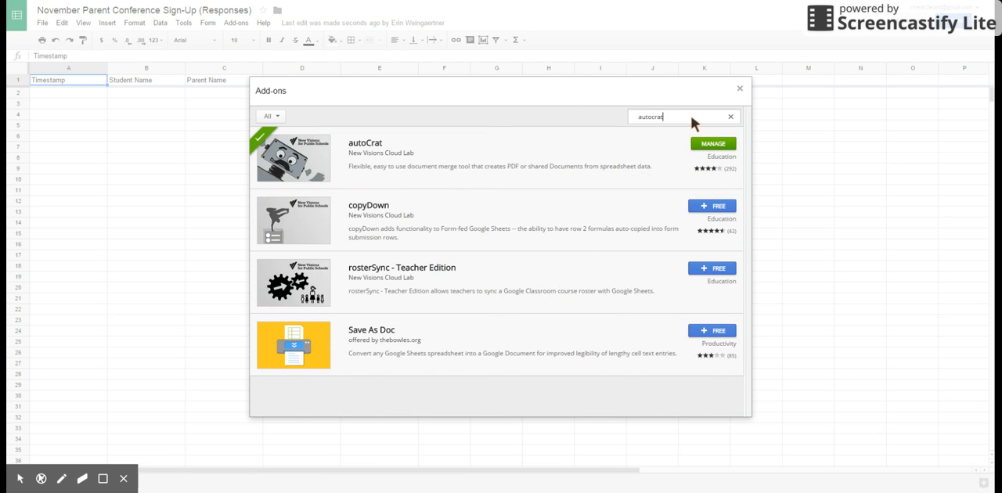
pyautogui.moveTo(641, 153)
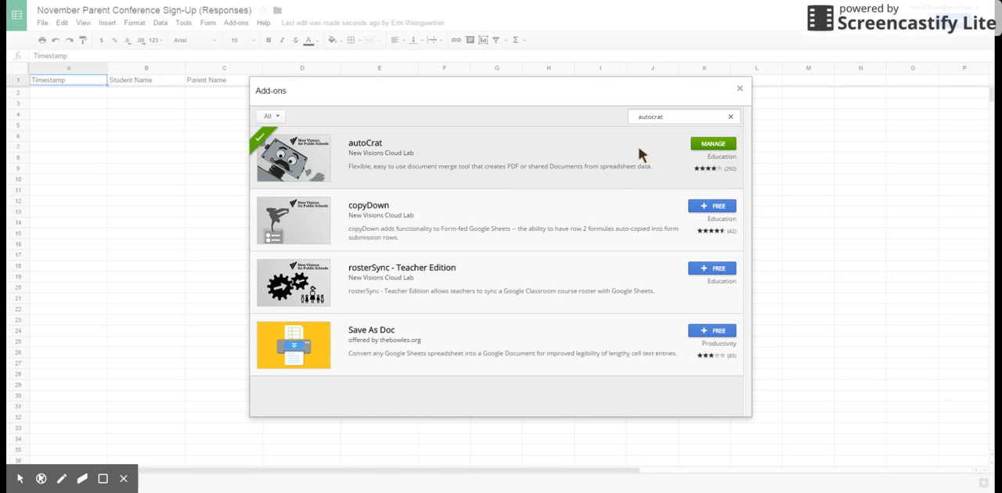
pyautogui.moveTo(680, 174)
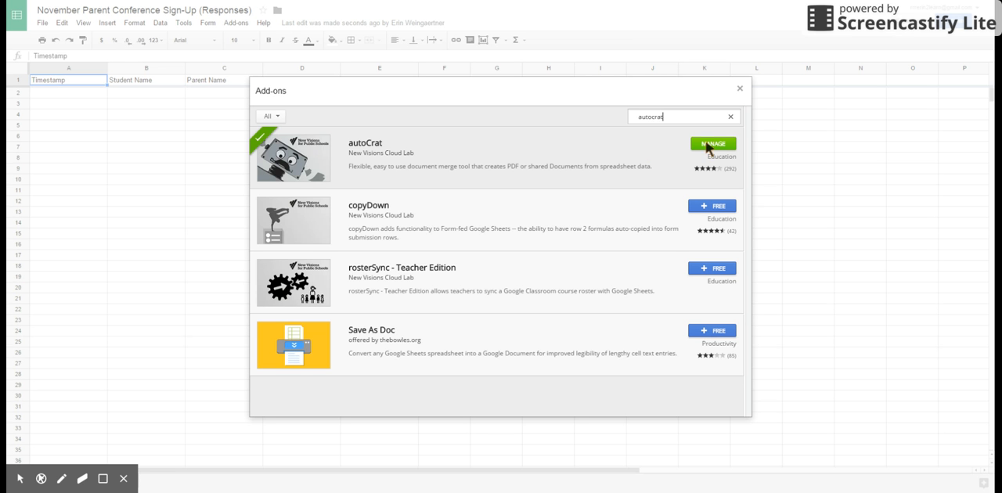
pyautogui.moveTo(715, 150)
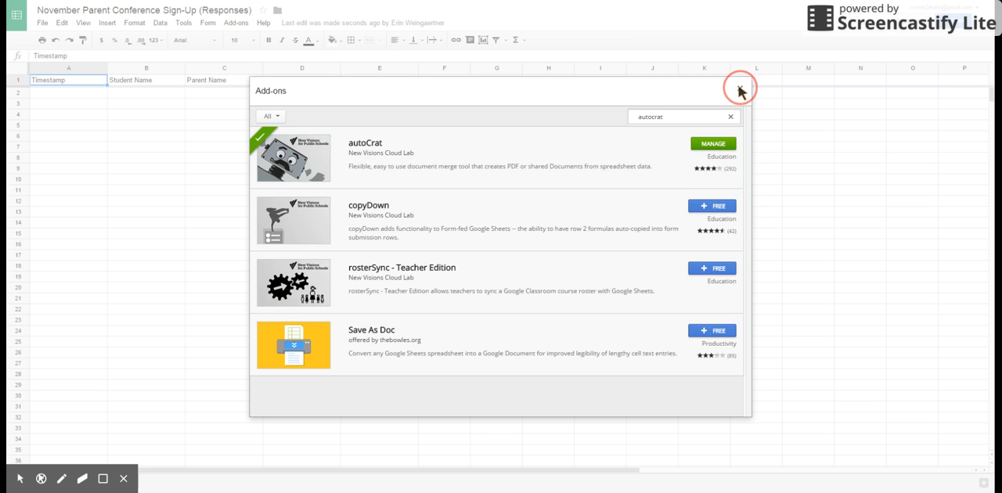
pyautogui.click(739, 87)
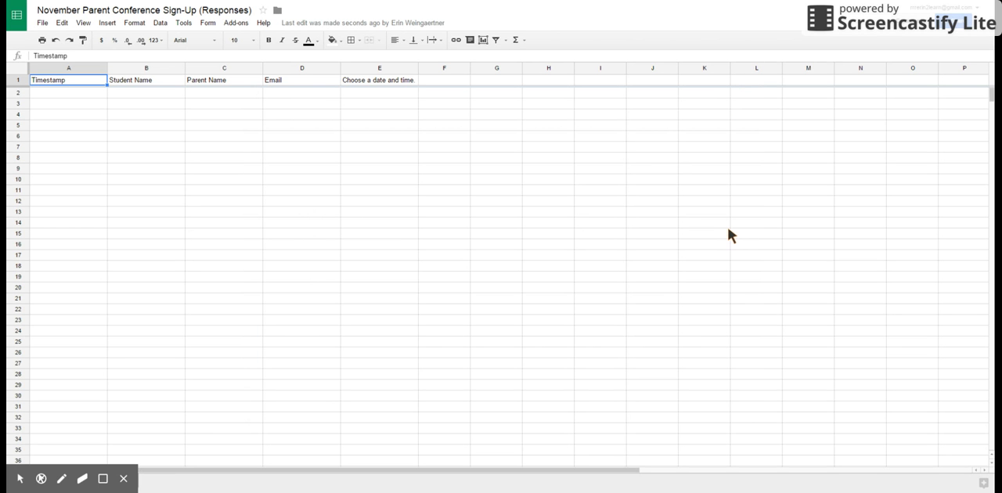
# Step: Launch autoCrat from Add-ons and start a new merge job
pyautogui.click(235, 22)
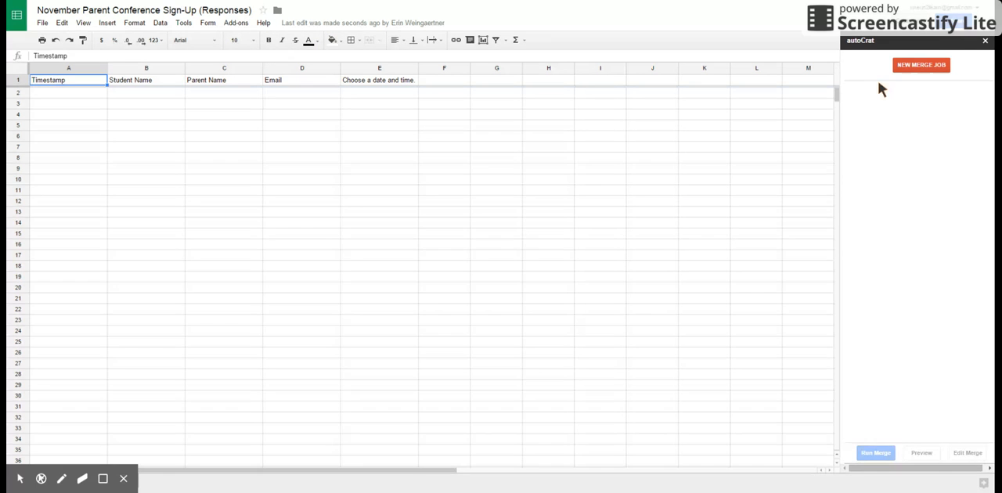
pyautogui.click(920, 64)
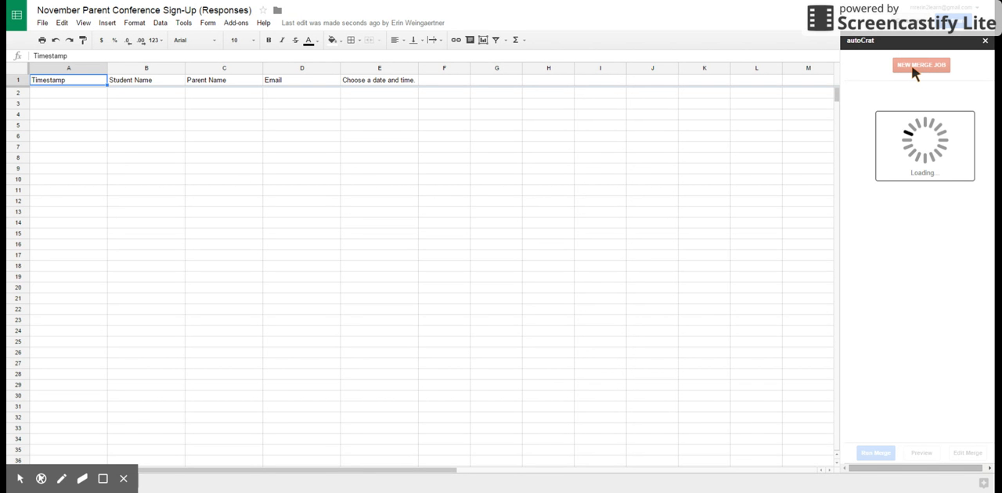
pyautogui.click(921, 65)
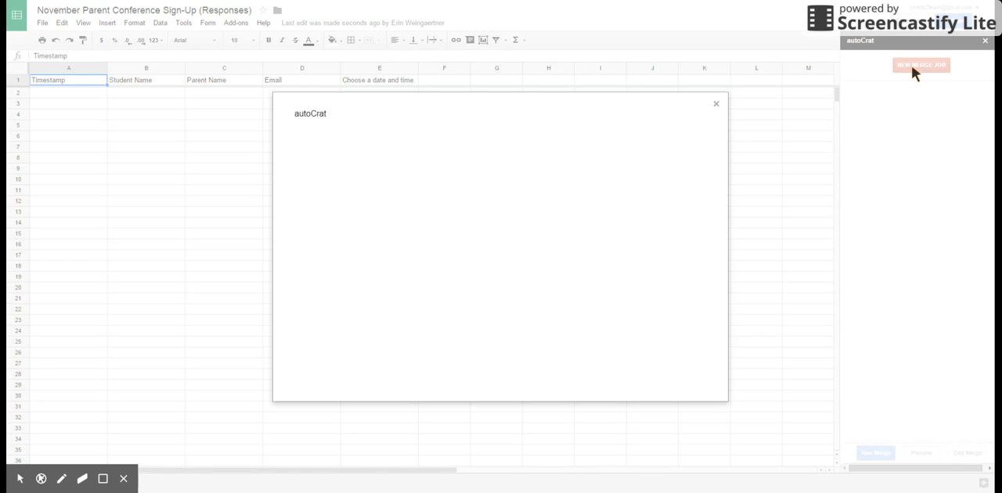
pyautogui.click(920, 64)
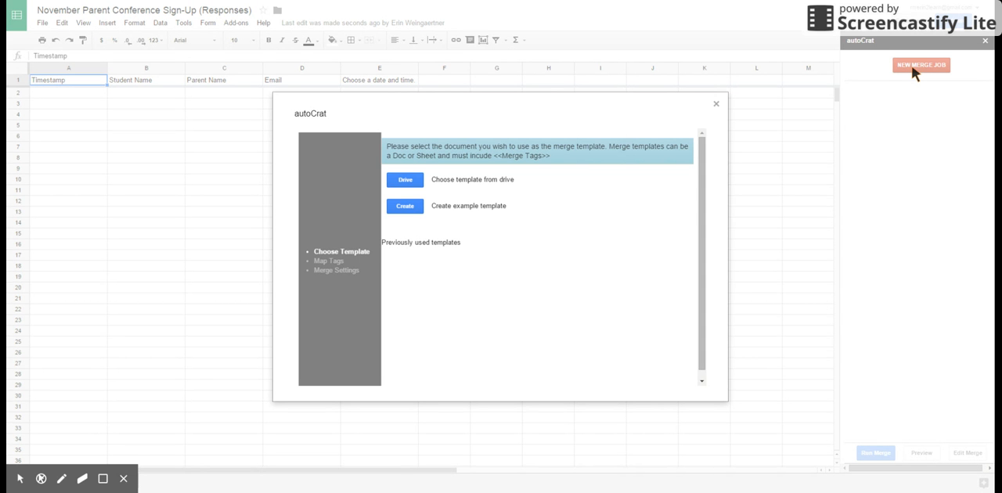
pyautogui.moveTo(480, 206)
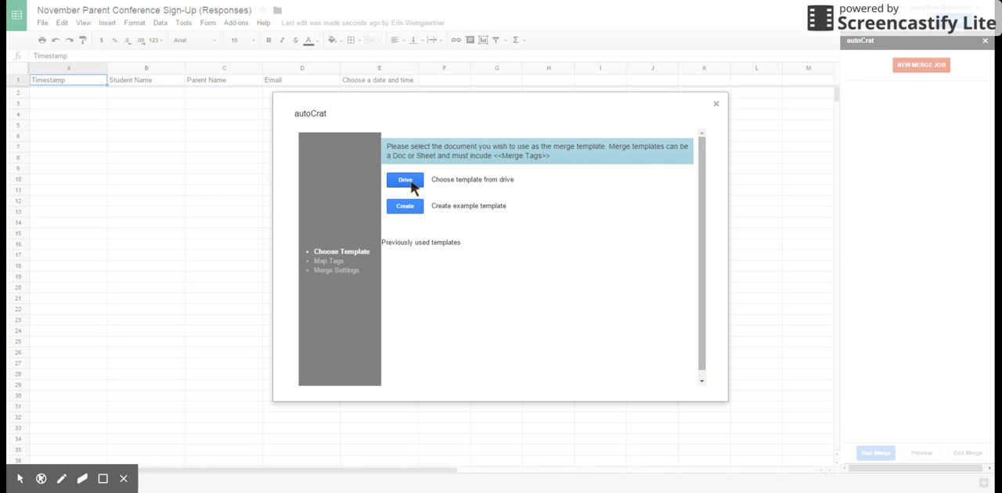
# Step: Select the Parent Conference doc from the November Parent Conferences Drive folder as template
pyautogui.click(404, 179)
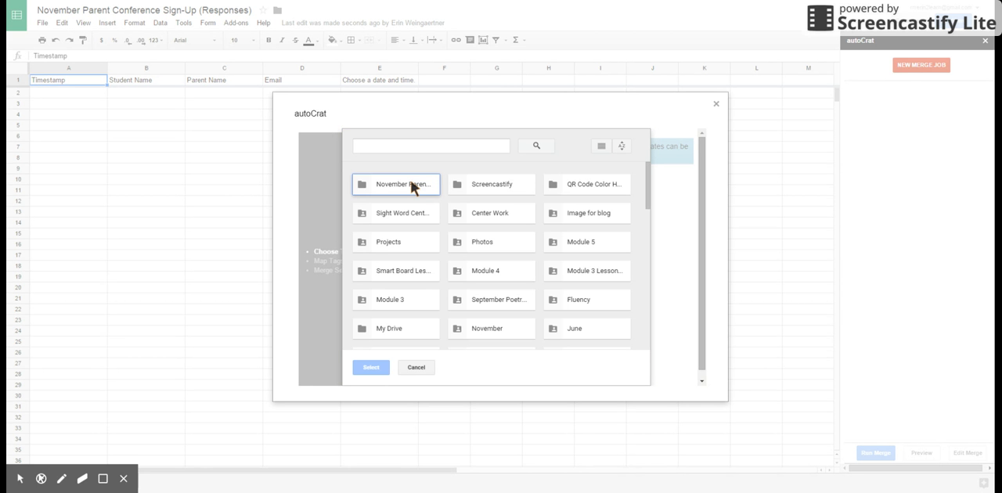
pyautogui.doubleClick(396, 184)
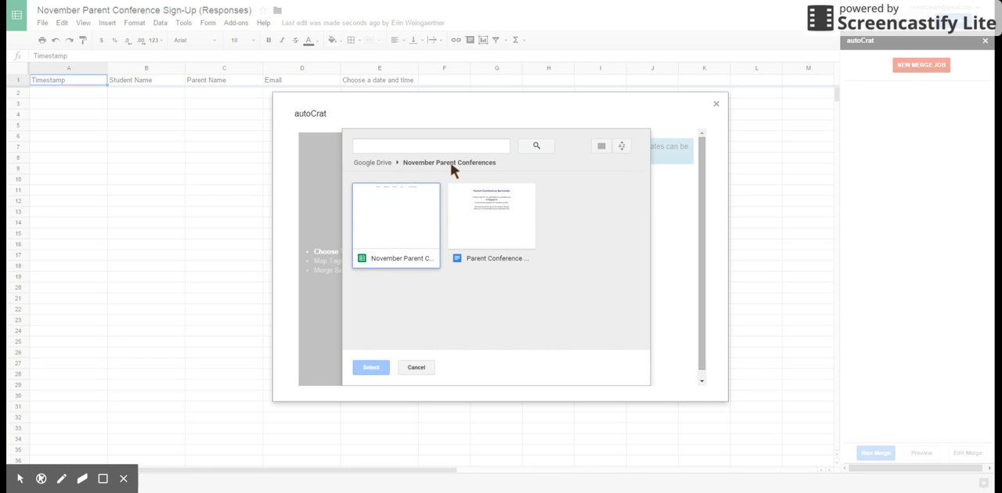
pyautogui.moveTo(468, 171)
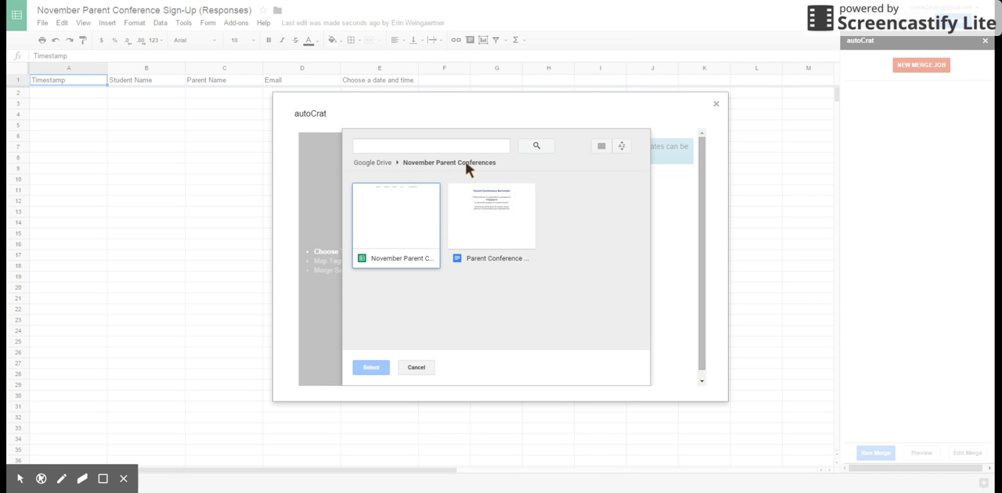
pyautogui.click(491, 215)
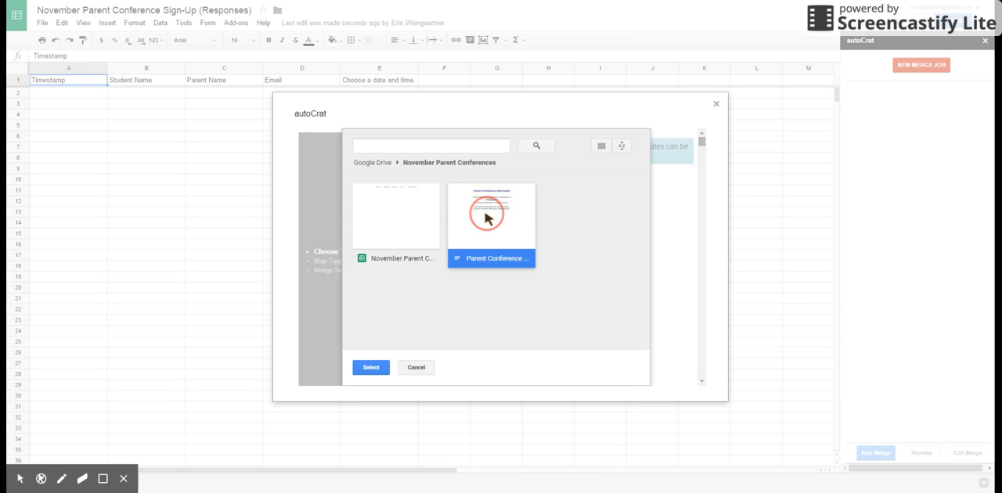
pyautogui.click(370, 367)
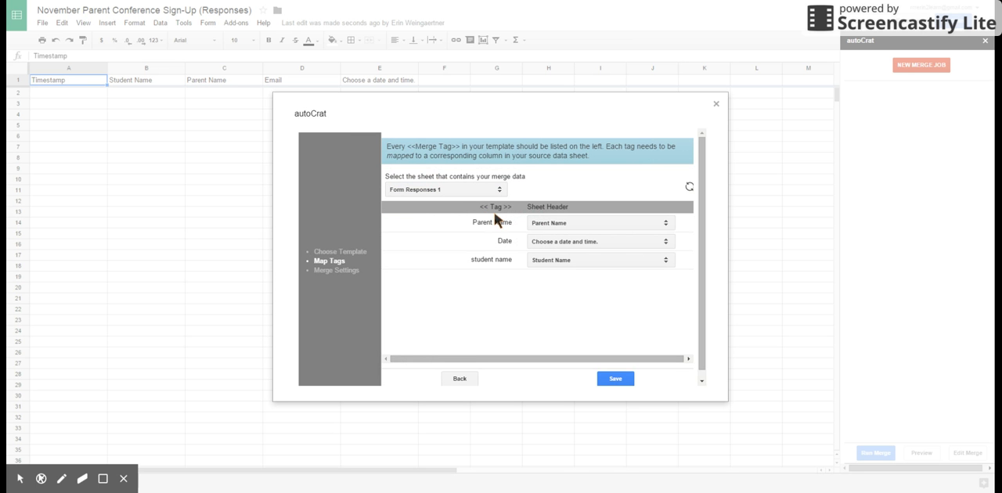
pyautogui.moveTo(513, 217)
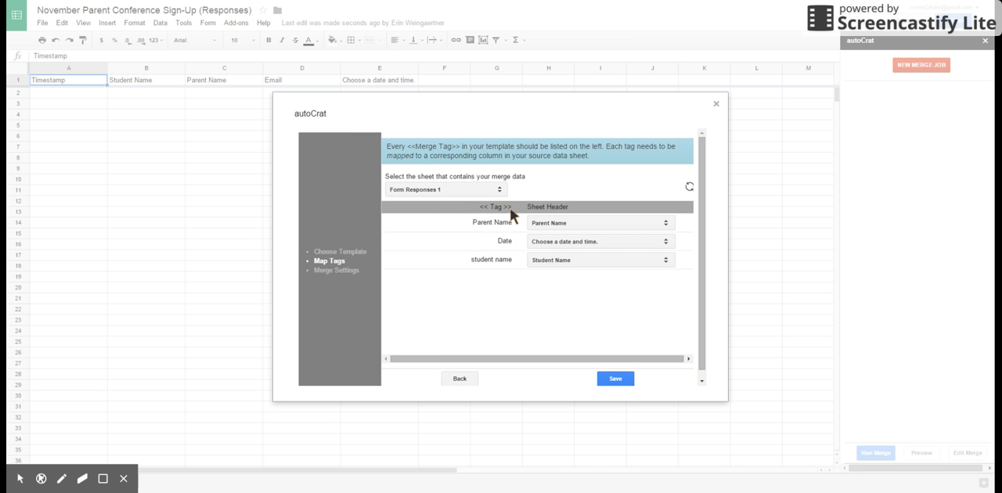
pyautogui.moveTo(507, 228)
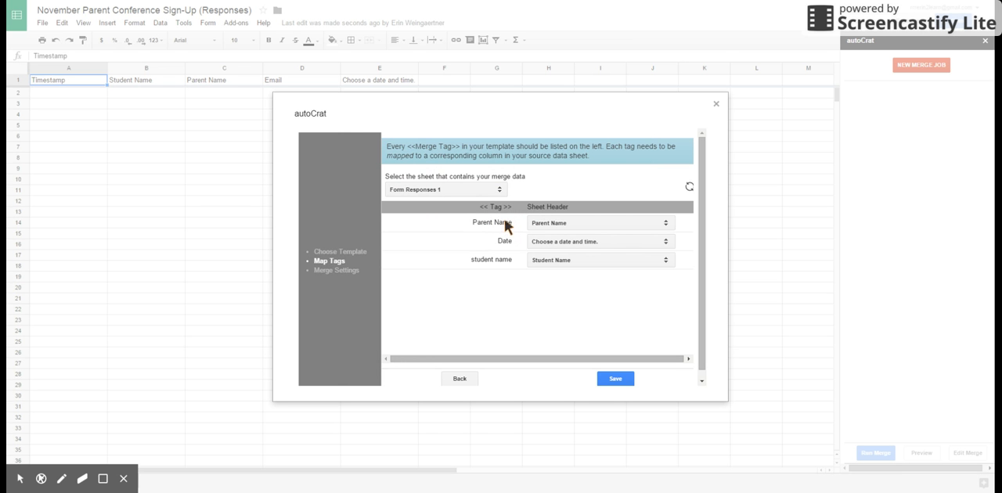
pyautogui.moveTo(495, 227)
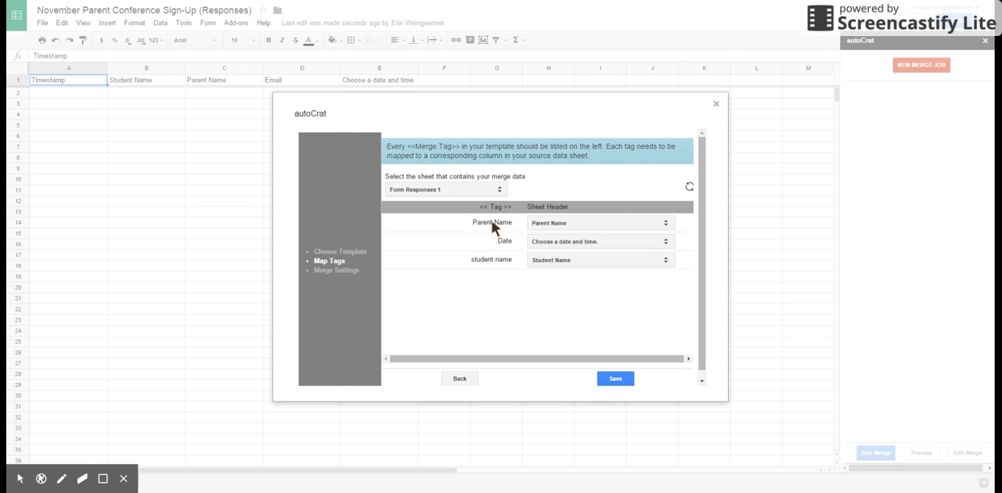
pyautogui.moveTo(509, 244)
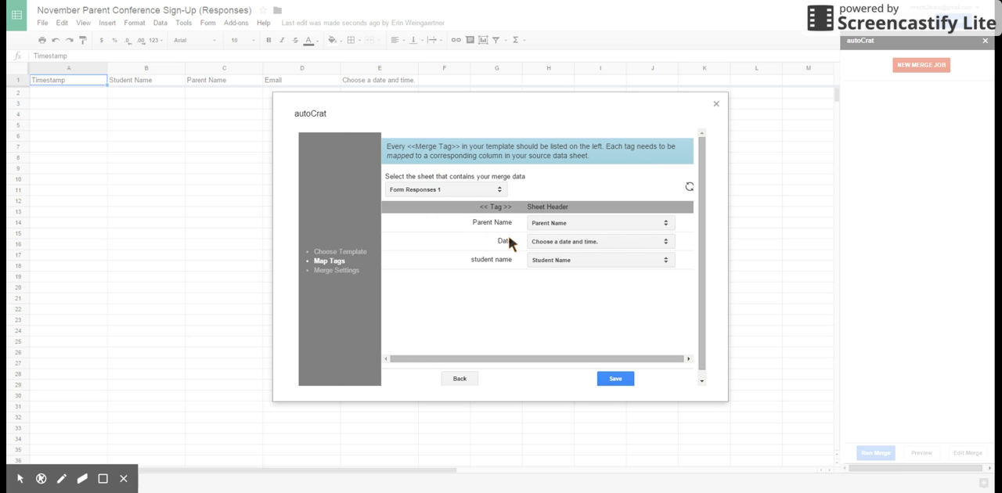
pyautogui.moveTo(350, 159)
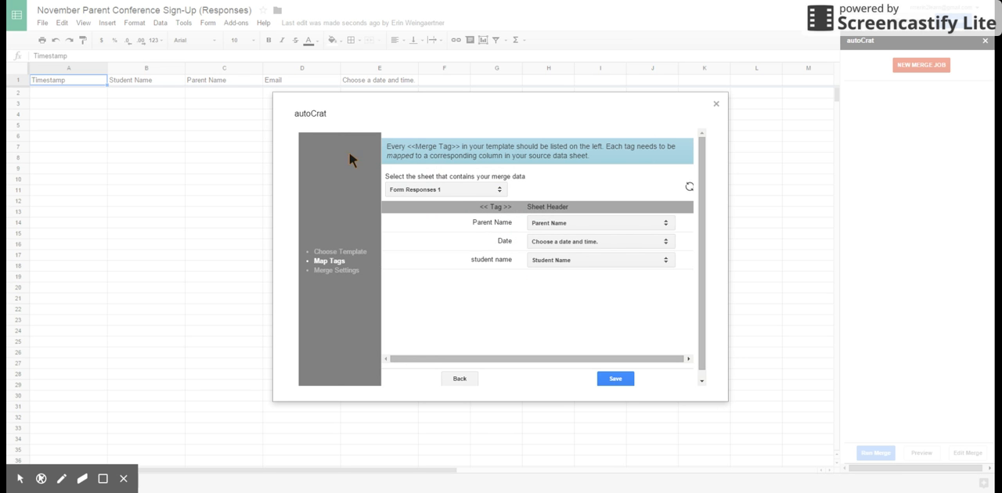
pyautogui.moveTo(195, 95)
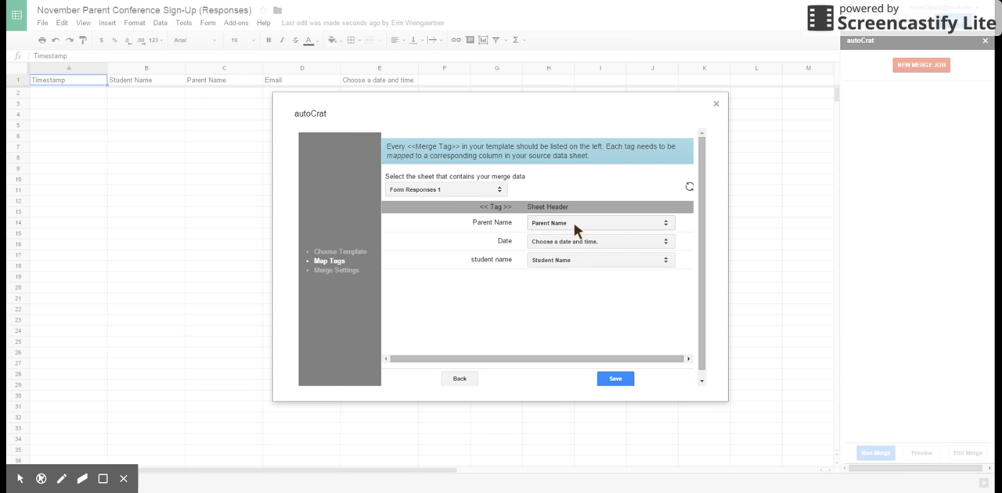
pyautogui.moveTo(585, 225)
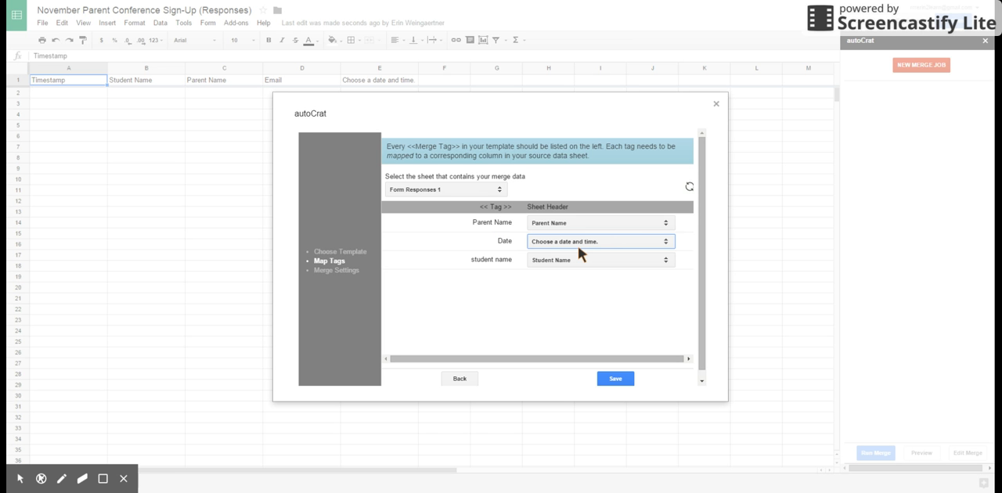
pyautogui.moveTo(599, 244)
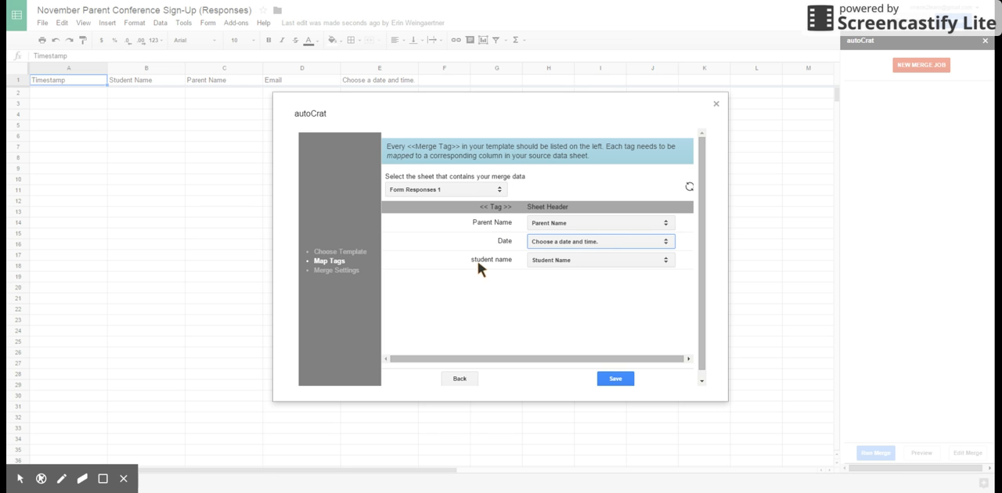
# Step: Save the Parent Name, date and Student Name tag mapping
pyautogui.click(615, 378)
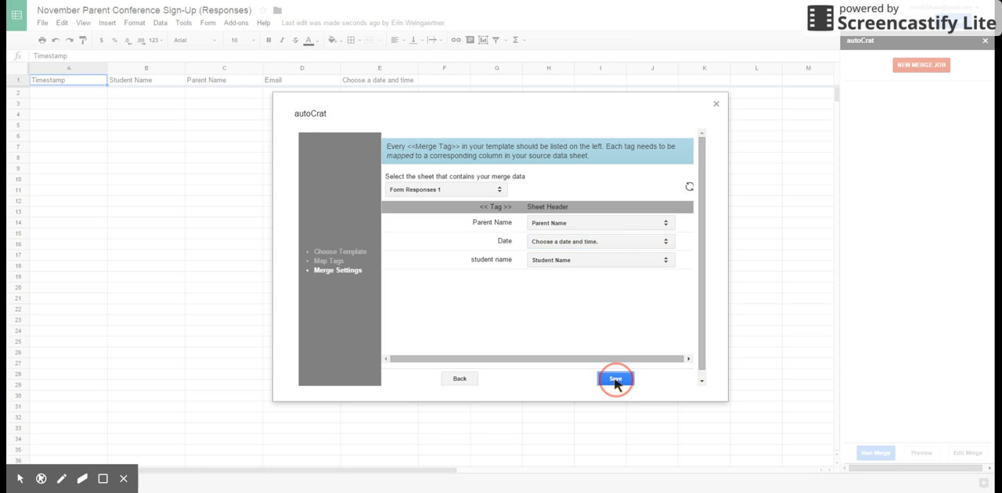
# Step: Set the file naming convention to '$studentName November Parent COnference Reminder'
pyautogui.click(615, 378)
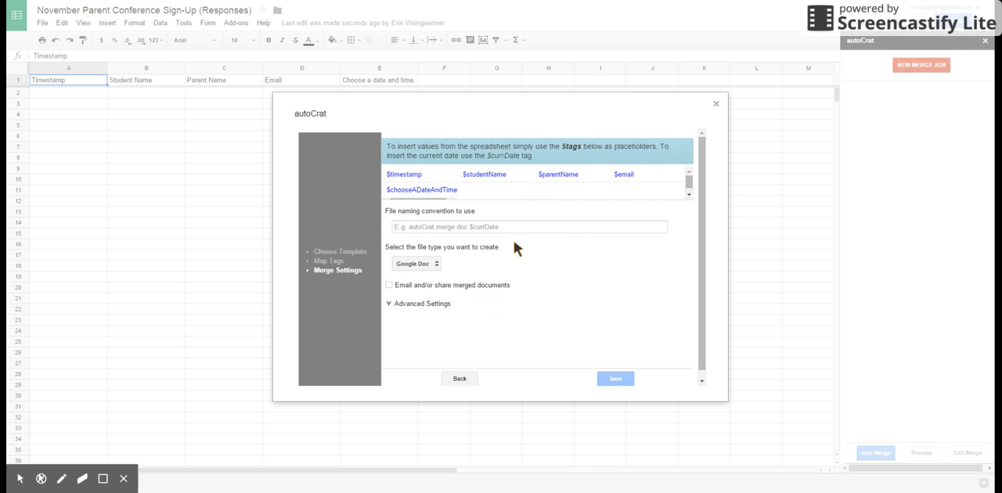
pyautogui.click(528, 226)
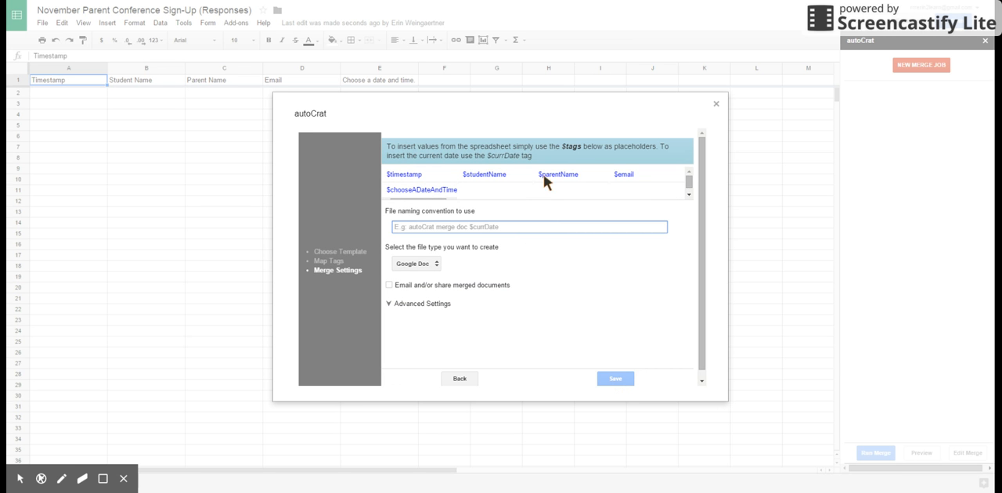
pyautogui.moveTo(491, 181)
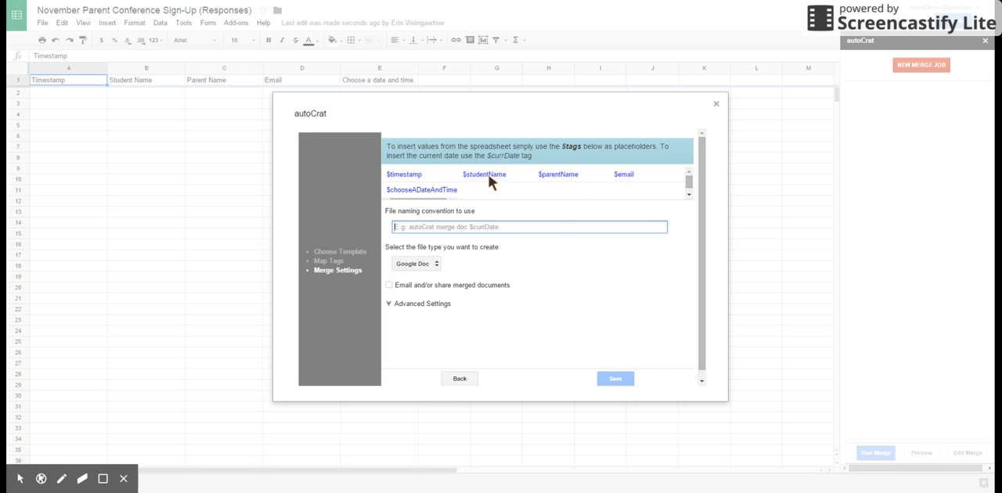
pyautogui.write('$')
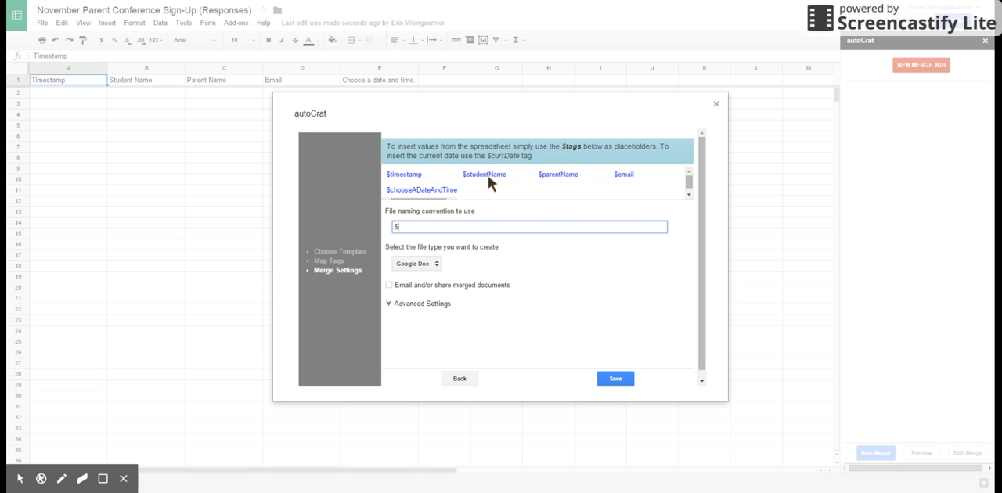
pyautogui.write('studentName')
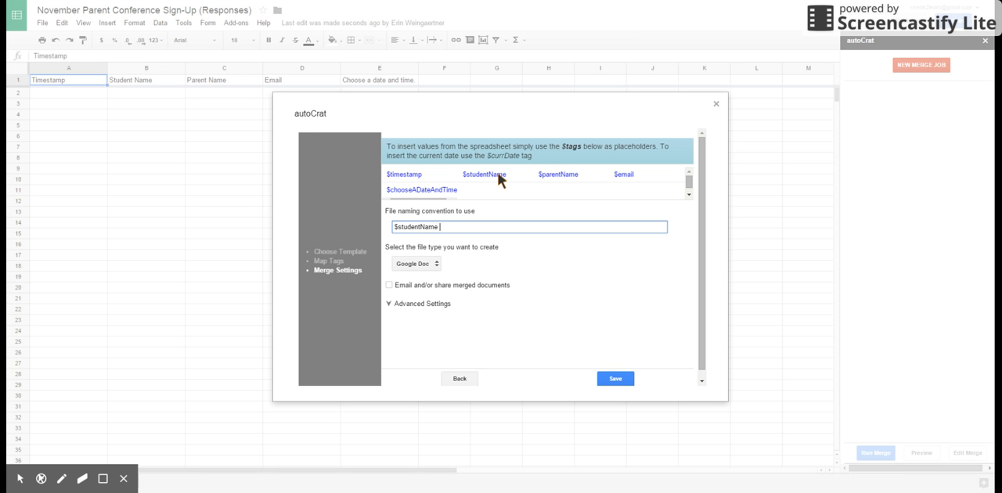
pyautogui.write('November Paren')
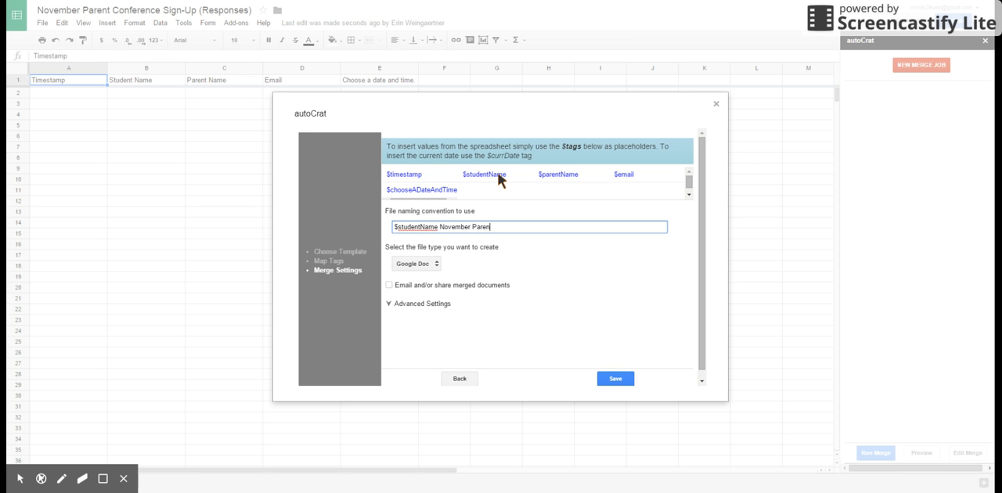
pyautogui.write('COnference')
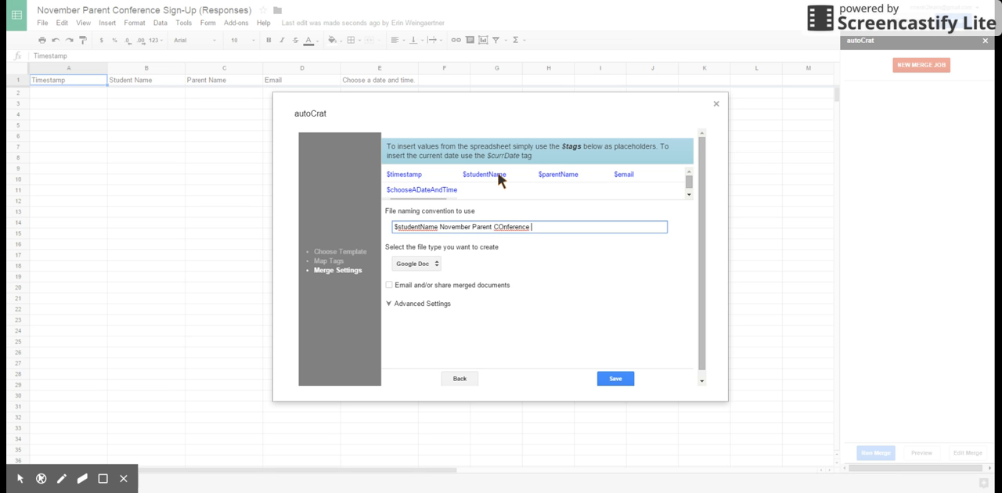
pyautogui.write('Reminder')
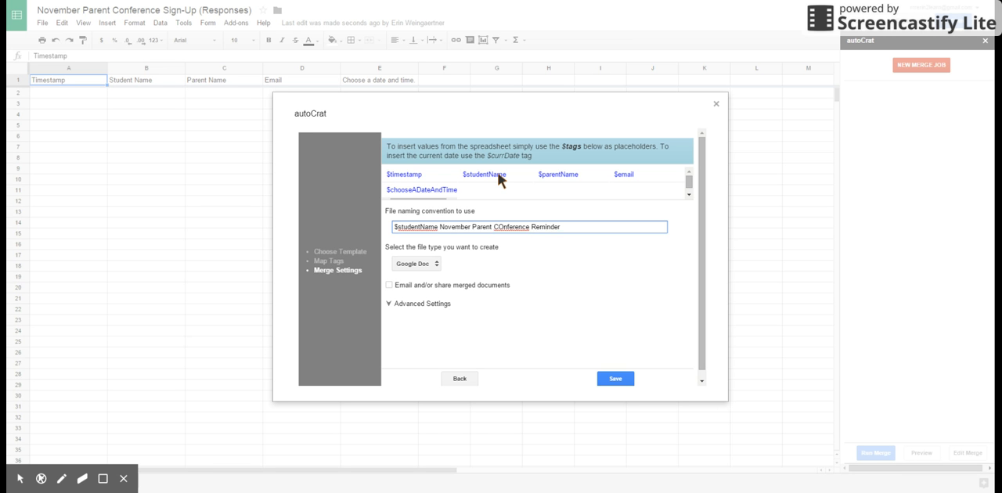
pyautogui.moveTo(505, 232)
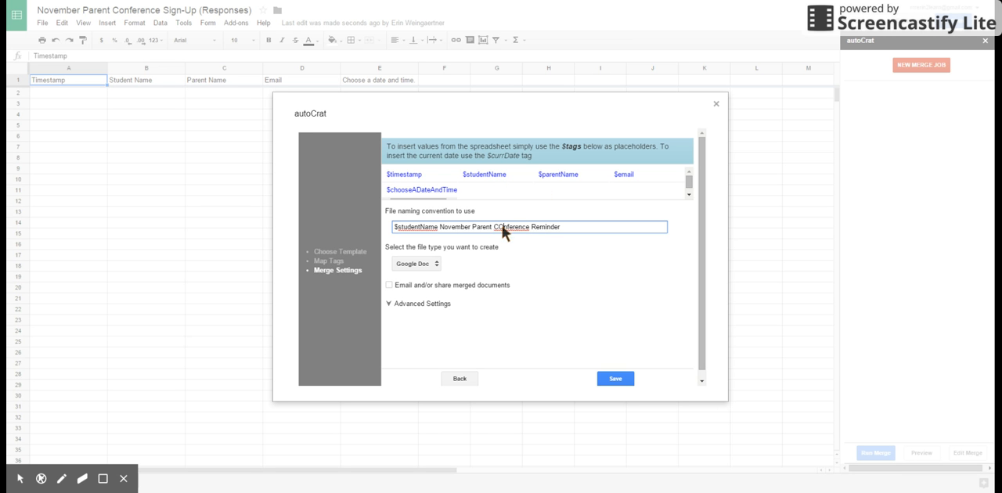
pyautogui.moveTo(518, 235)
pyautogui.write('o')
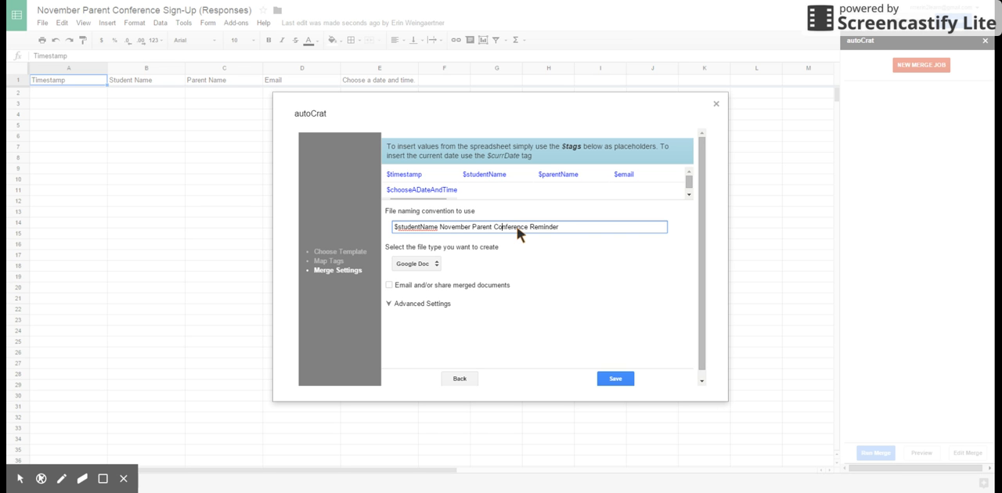
pyautogui.moveTo(595, 270)
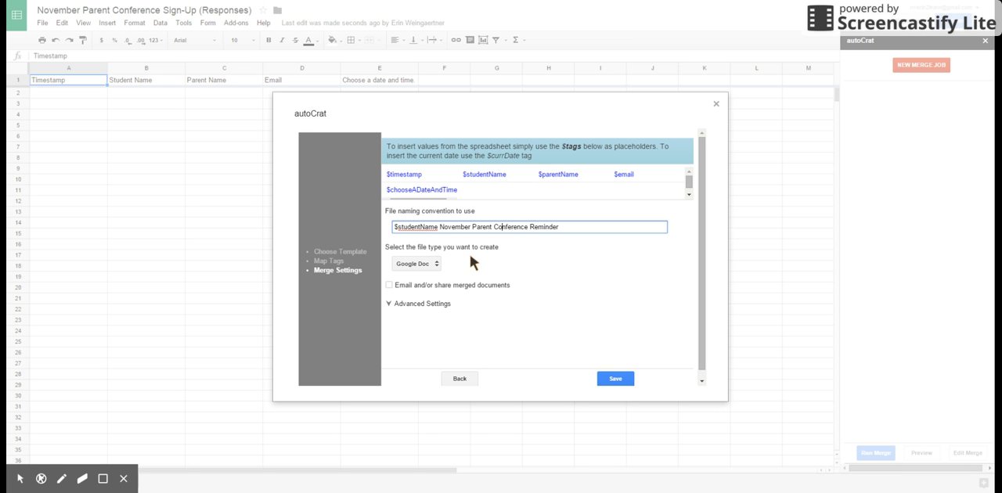
# Step: Choose PDF as the output file type
pyautogui.click(416, 263)
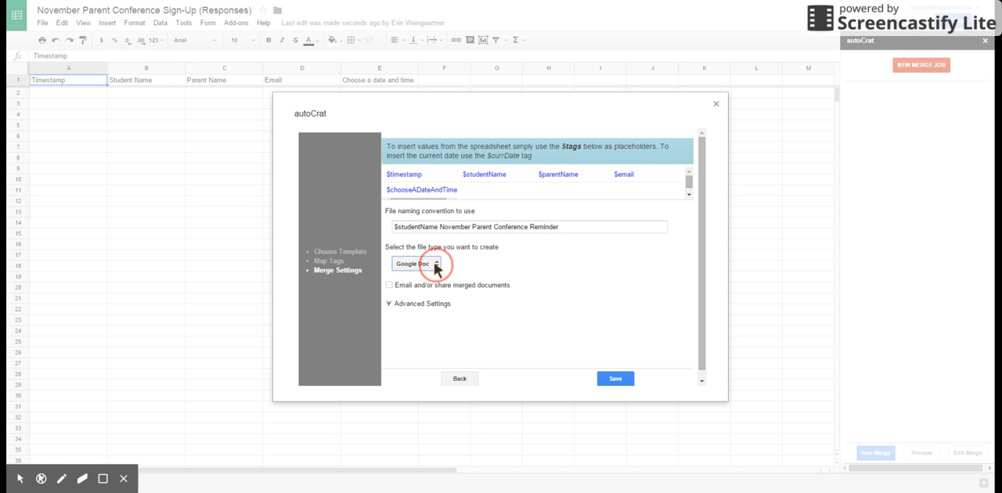
pyautogui.click(416, 263)
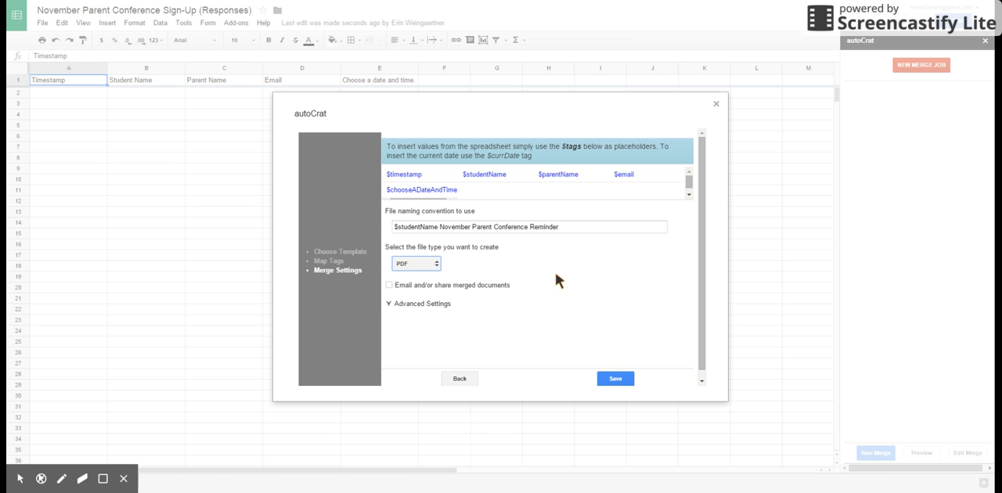
pyautogui.moveTo(551, 275)
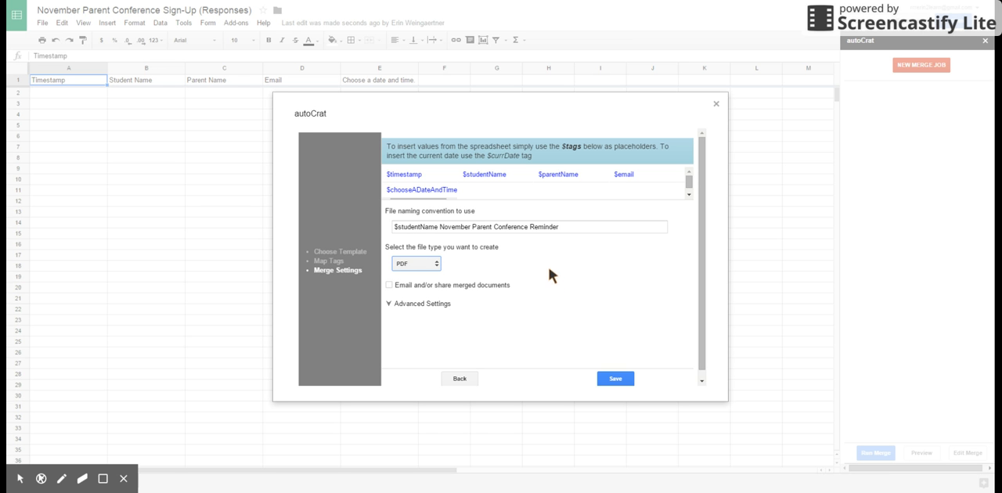
pyautogui.moveTo(449, 300)
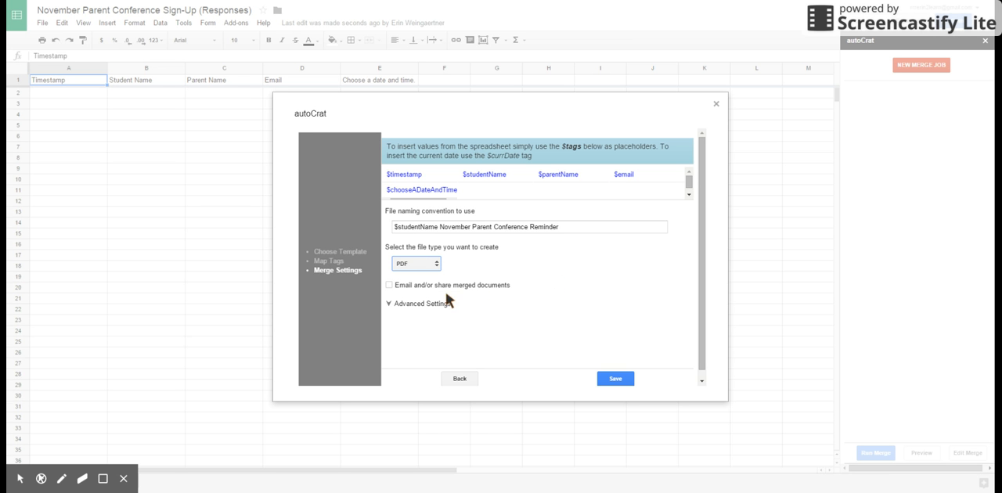
# Step: Enable emailing to $email with subject 'Parent Conference Reminder November'
pyautogui.click(389, 285)
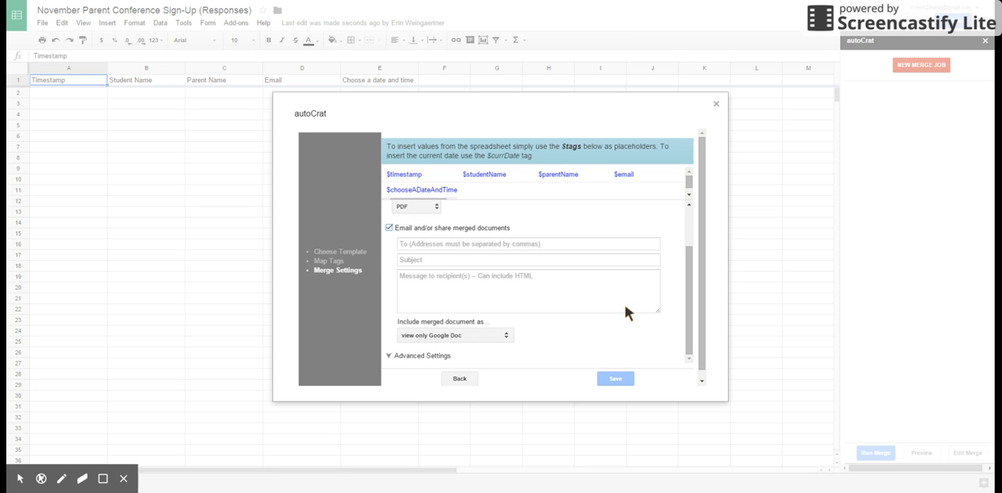
pyautogui.moveTo(507, 249)
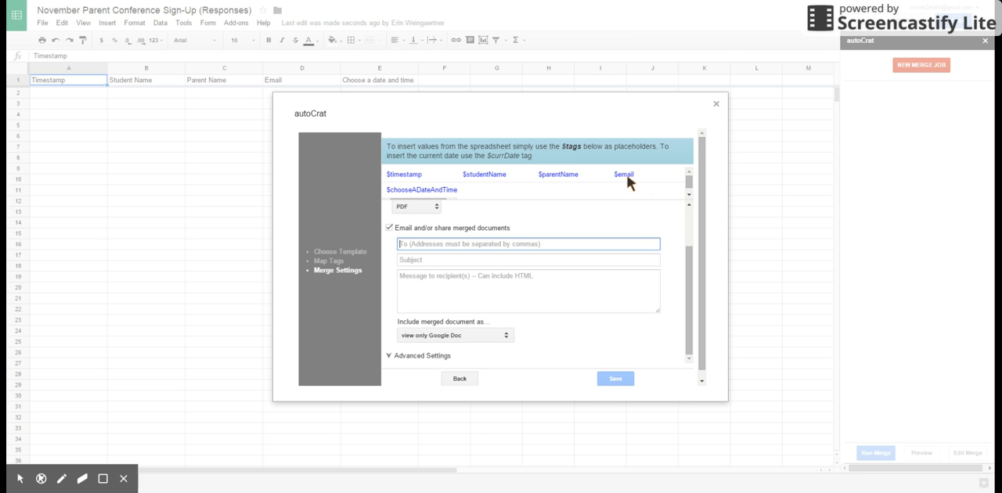
pyautogui.write('$email')
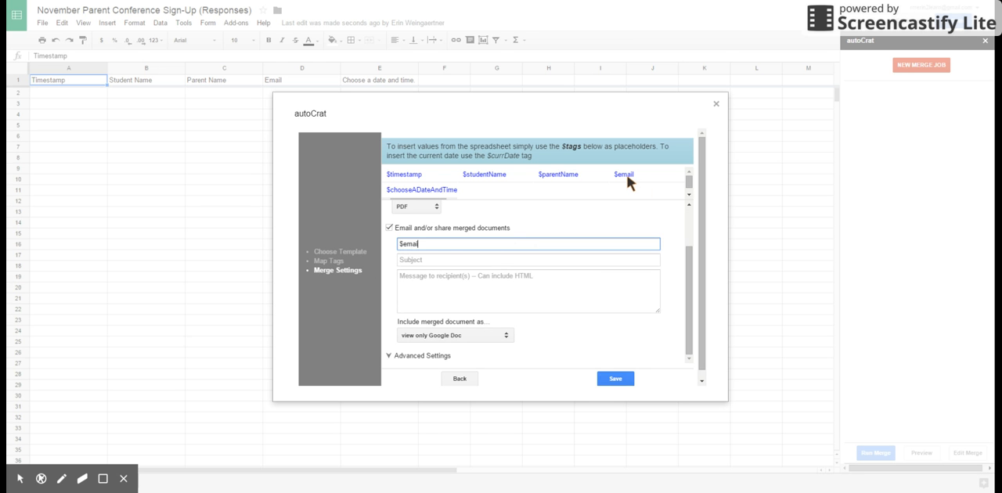
pyautogui.moveTo(618, 202)
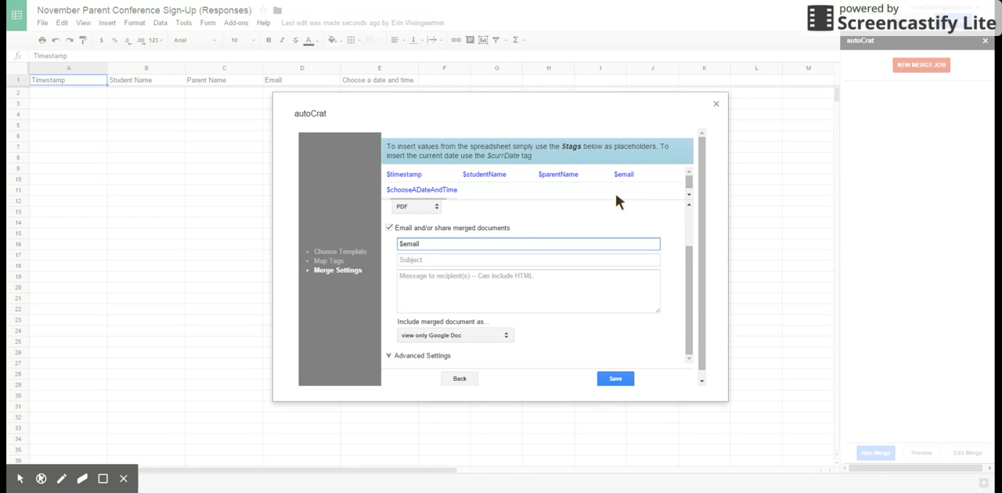
pyautogui.click(528, 259)
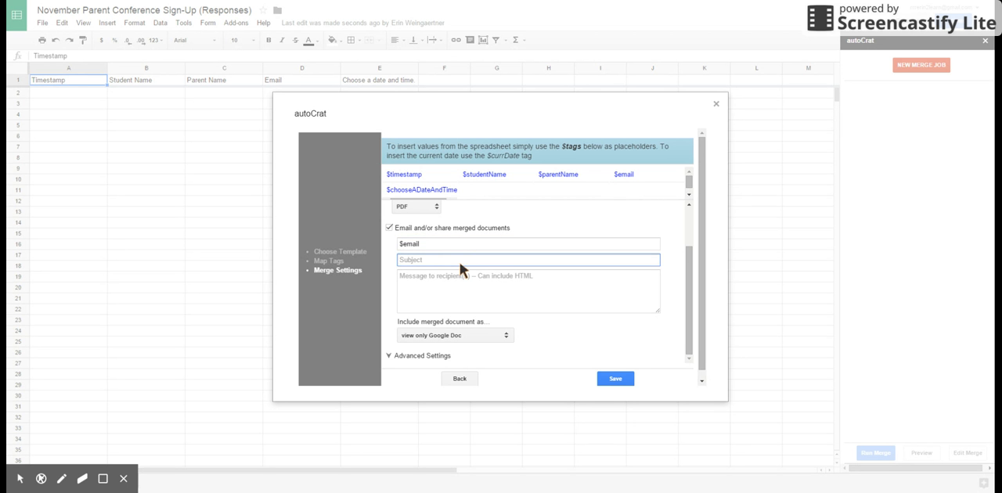
pyautogui.write('Parent Conference Reminder')
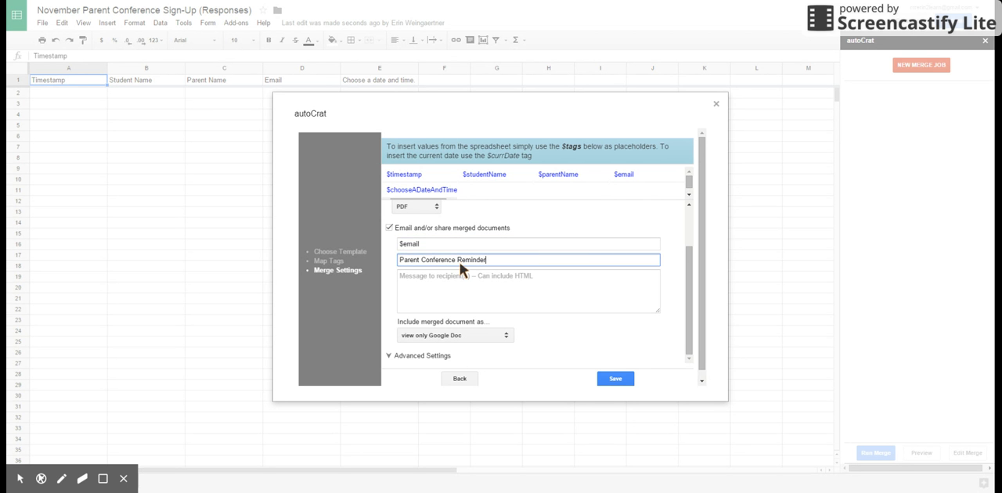
pyautogui.write('November')
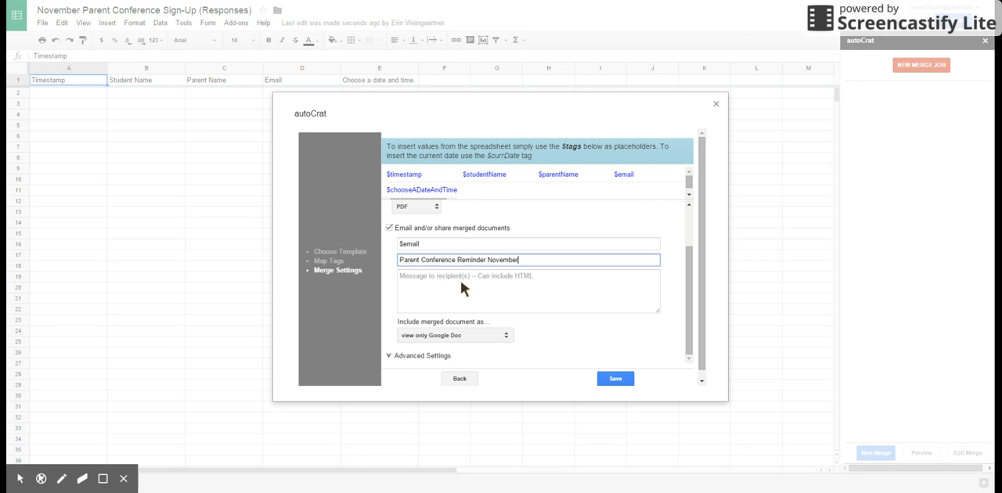
# Step: Write the reschedule-request reminder message signed Mrs. Weingaertner
pyautogui.click(528, 291)
pyautogui.write('Here ')
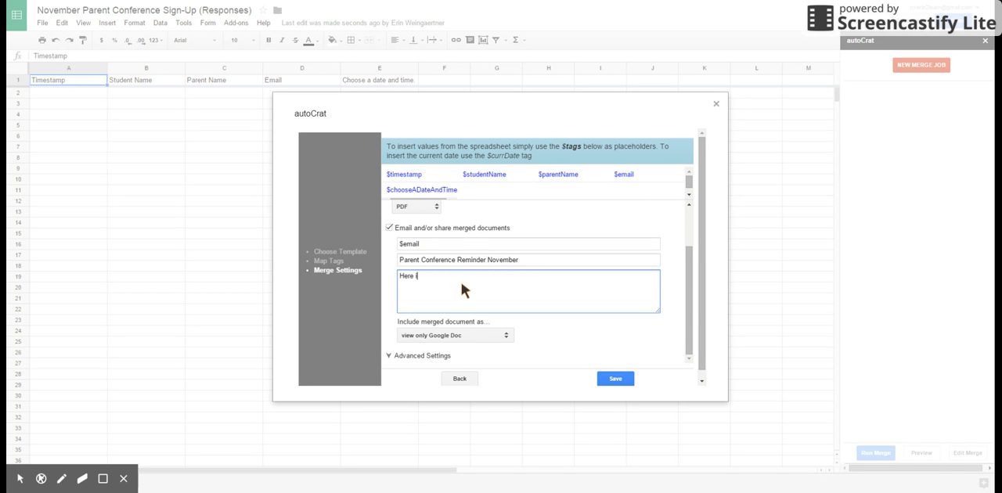
pyautogui.write('is your parent conference reminder. Please let me know a')
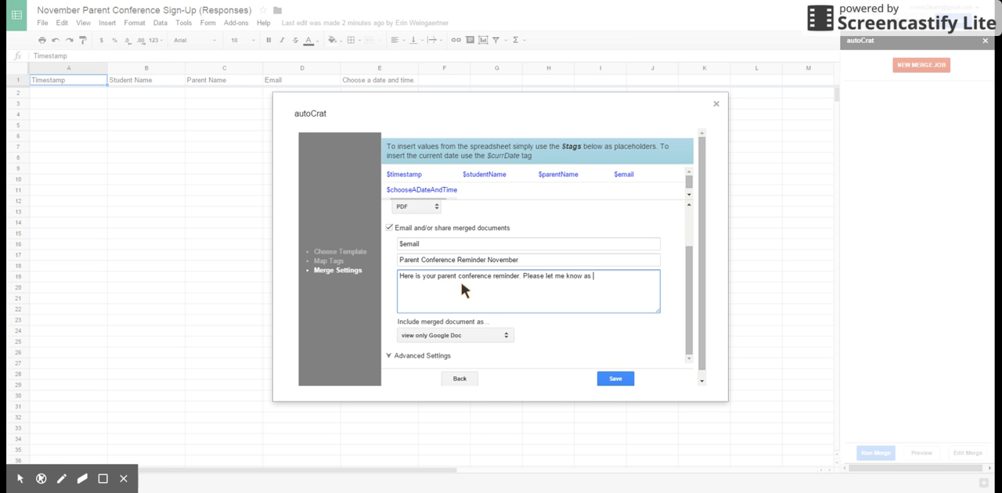
pyautogui.write('soon as possib')
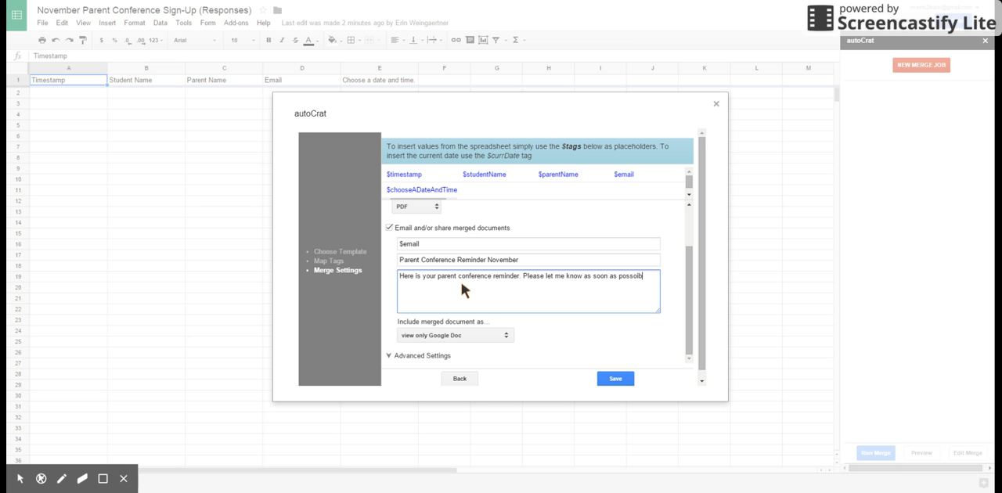
pyautogui.press('BackSpace')
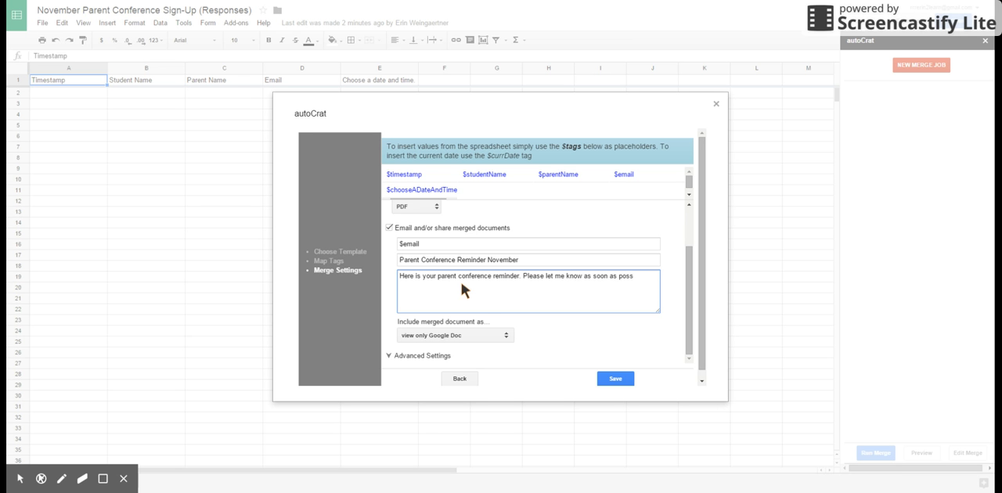
pyautogui.write('ible if you')
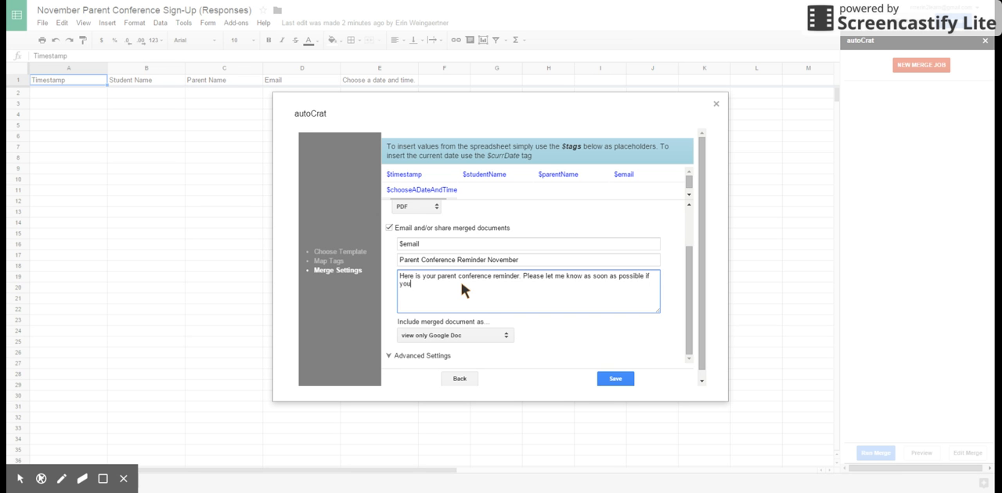
pyautogui.write('need to reschedule.')
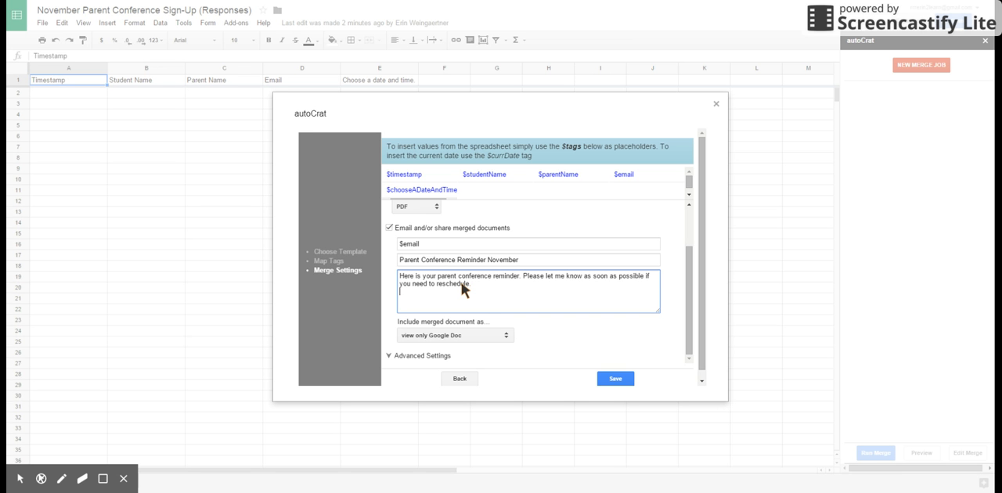
pyautogui.write('Mrs. Weingaertner')
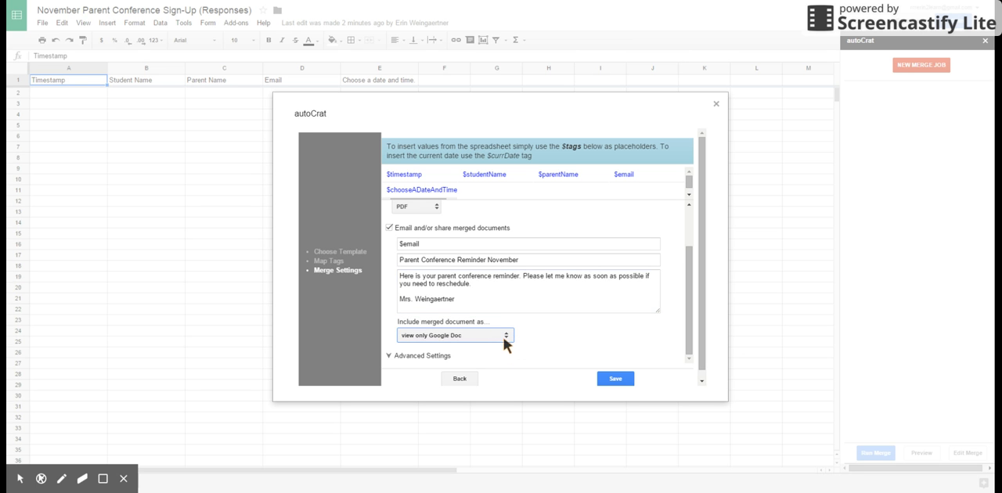
# Step: Attach the merged document as a PDF file and expand Advanced Settings
pyautogui.click(454, 335)
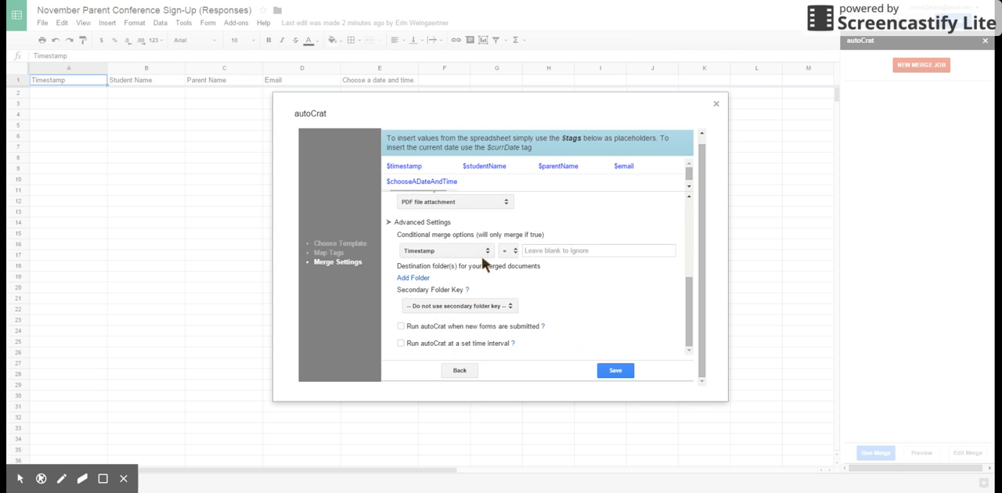
pyautogui.click(412, 278)
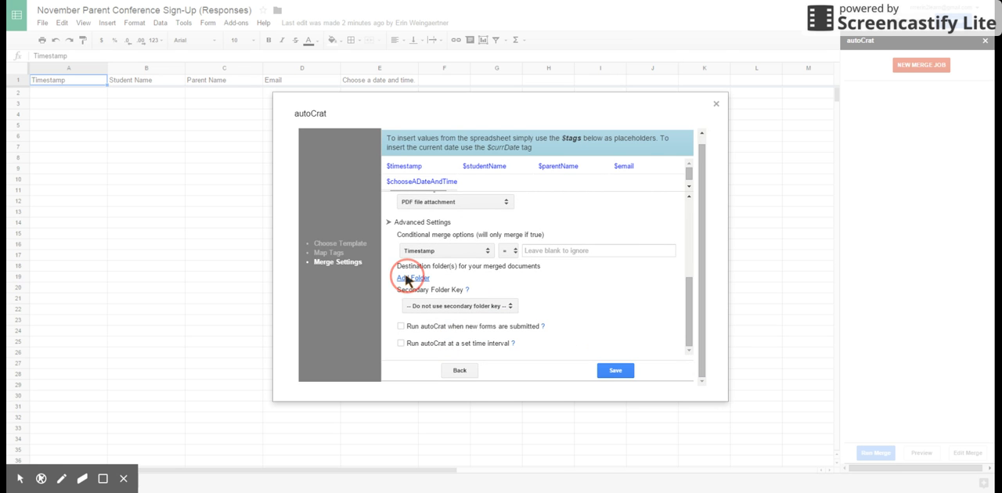
# Step: Add November Parent Conferences as the destination folder for merged documents
pyautogui.click(410, 278)
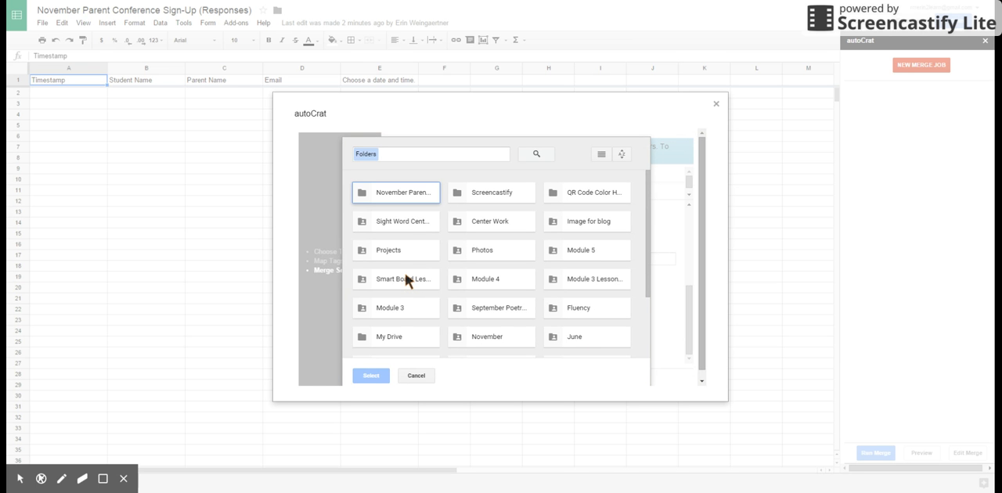
pyautogui.moveTo(411, 246)
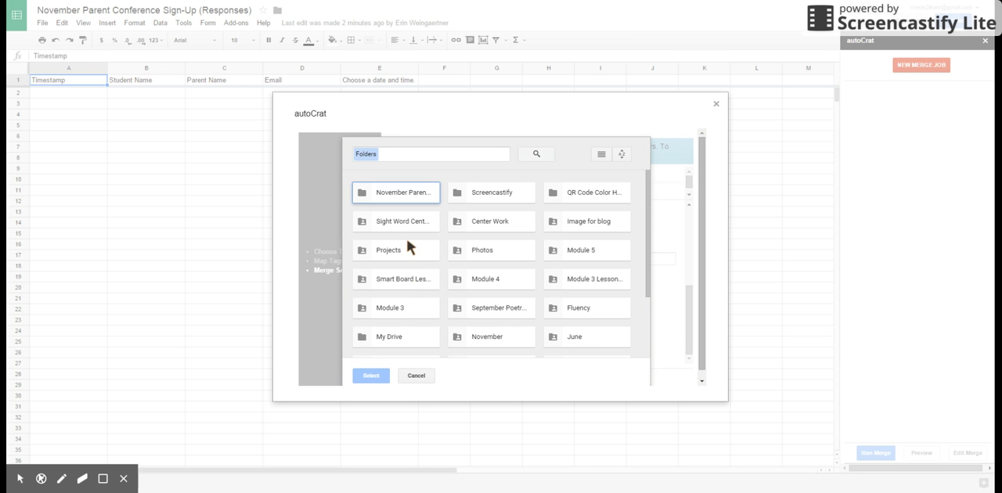
pyautogui.doubleClick(395, 192)
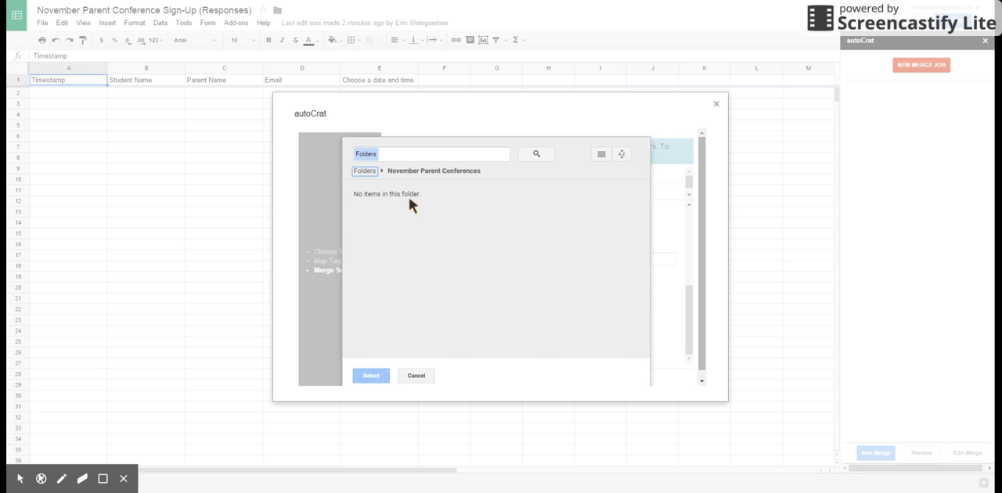
pyautogui.moveTo(380, 376)
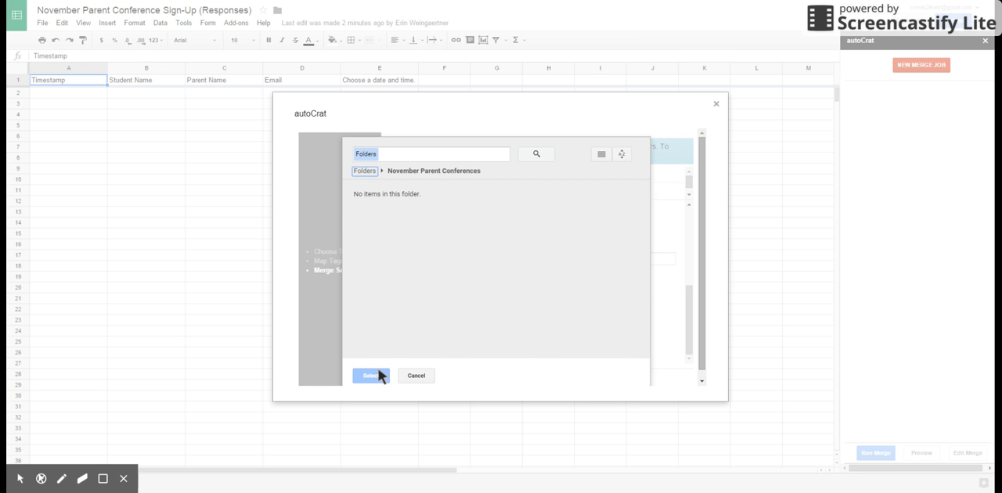
pyautogui.moveTo(480, 356)
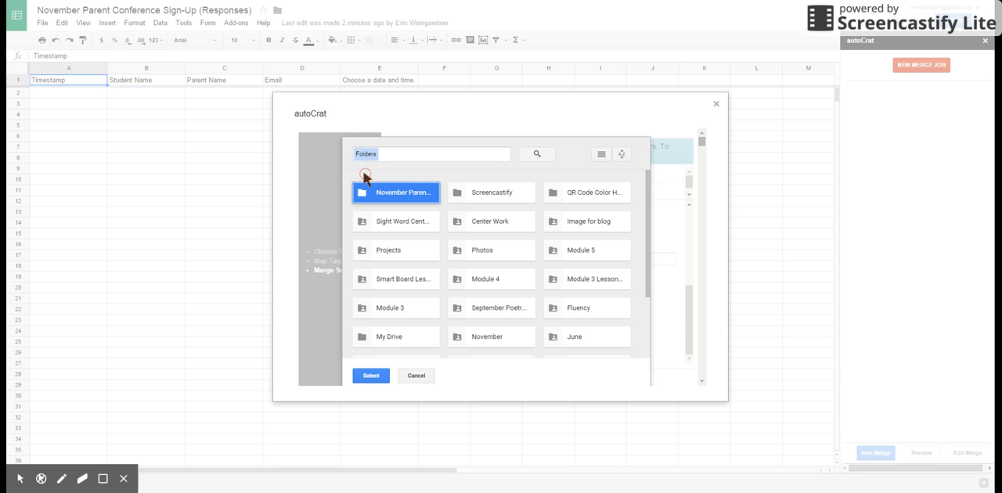
pyautogui.moveTo(403, 210)
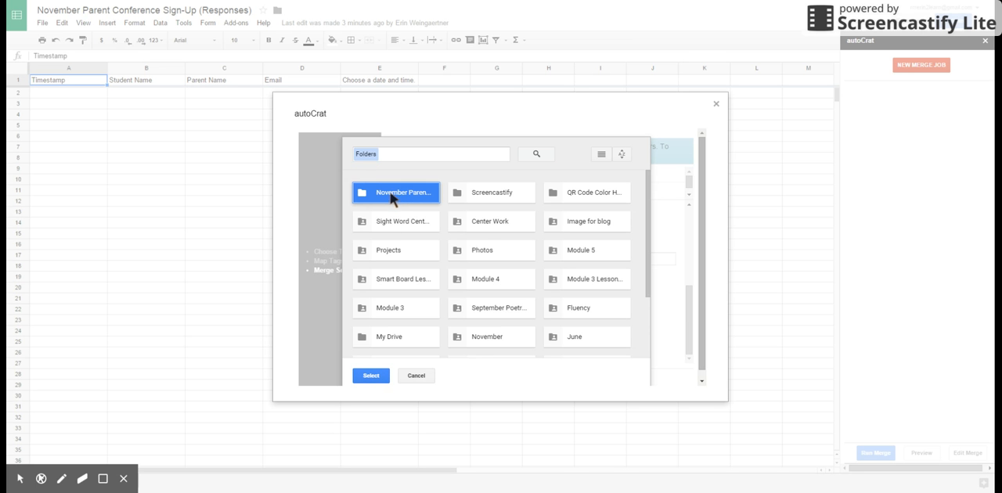
pyautogui.click(371, 376)
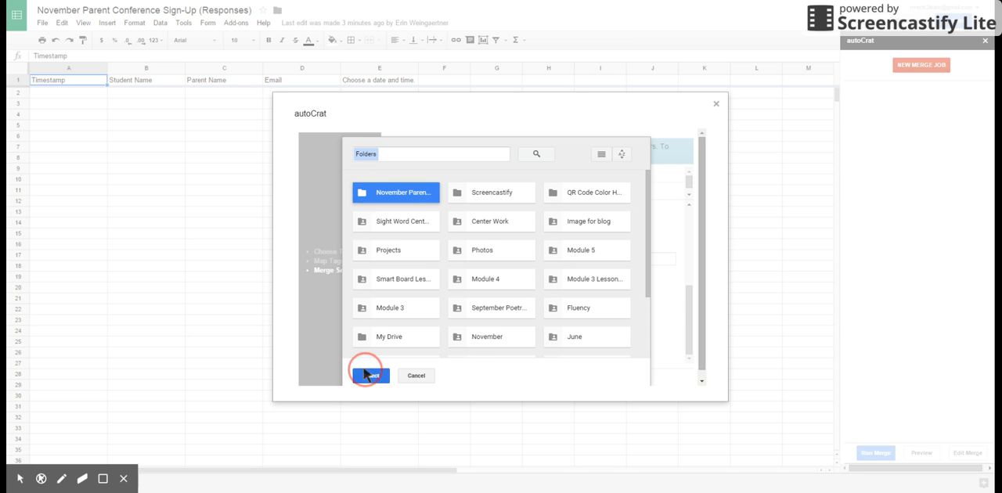
pyautogui.click(370, 376)
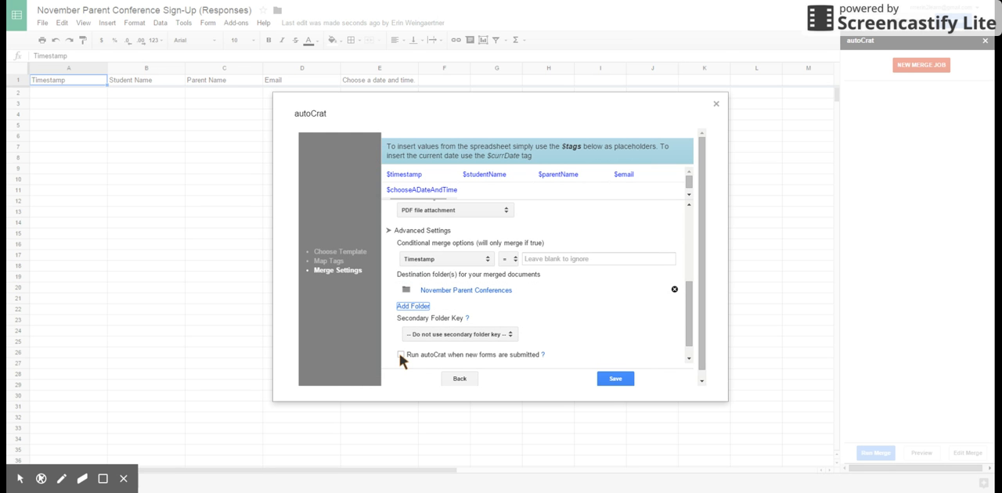
# Step: Enable the 'Run autoCrat when new forms are submitted' trigger option
pyautogui.click(401, 355)
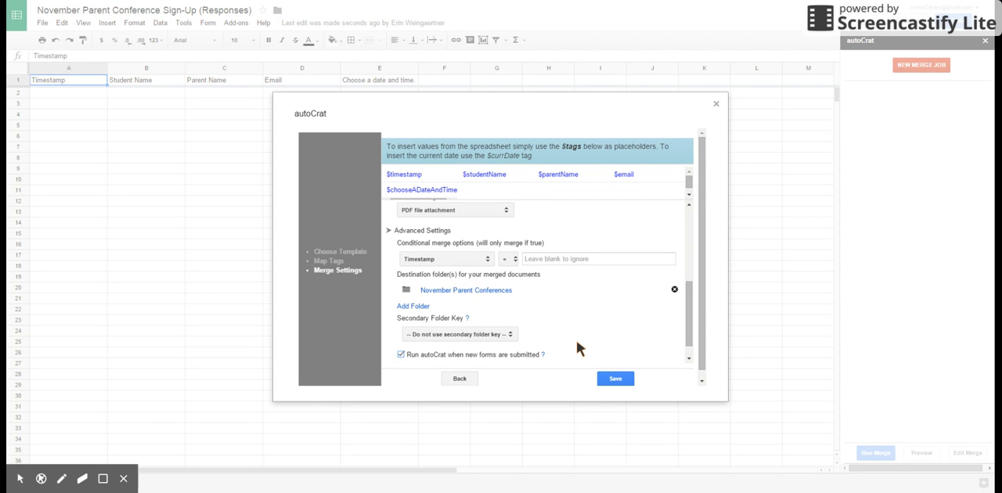
pyautogui.moveTo(575, 345)
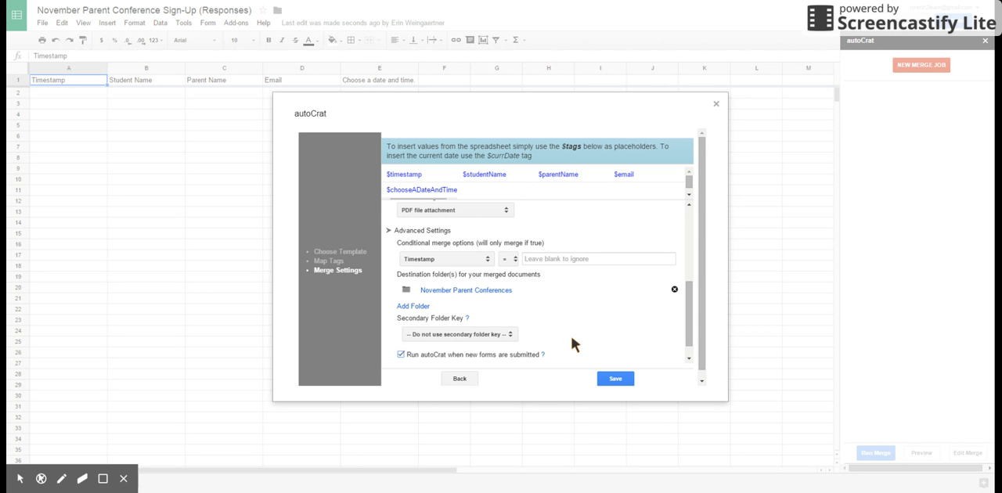
pyautogui.moveTo(509, 362)
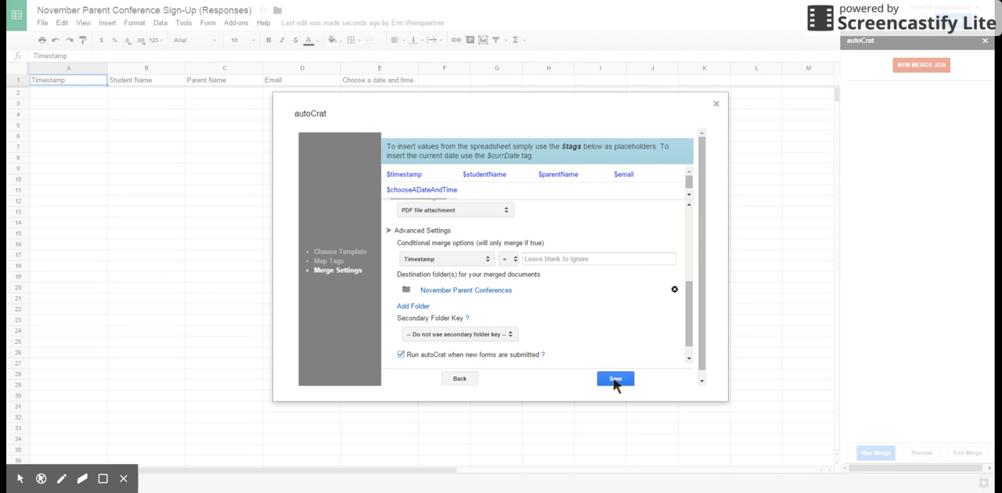
# Step: Save the autoCrat merge job, adding merged doc ID, URL, link and status columns
pyautogui.click(616, 379)
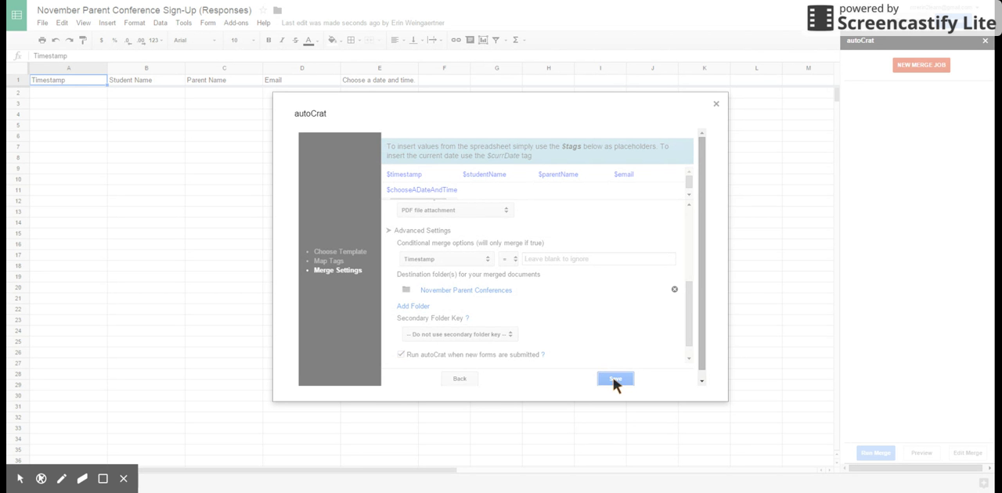
pyautogui.click(615, 380)
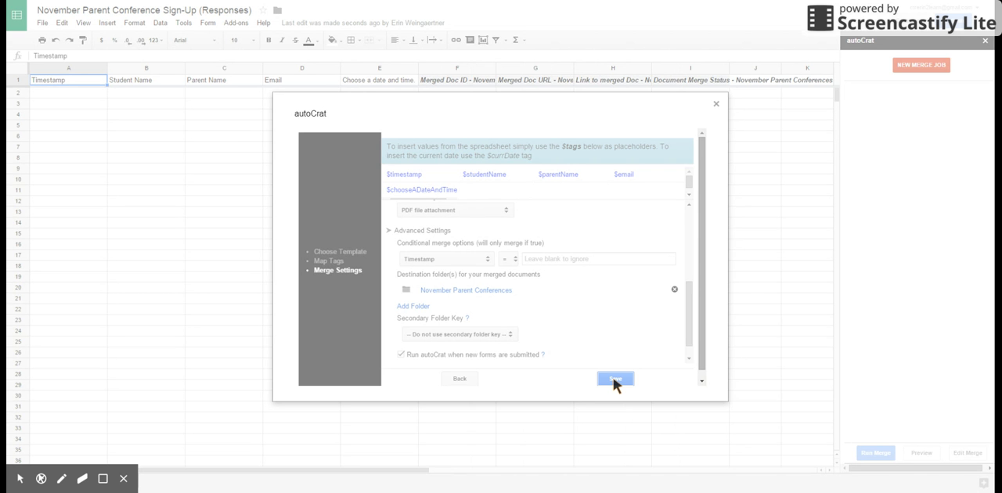
pyautogui.click(615, 379)
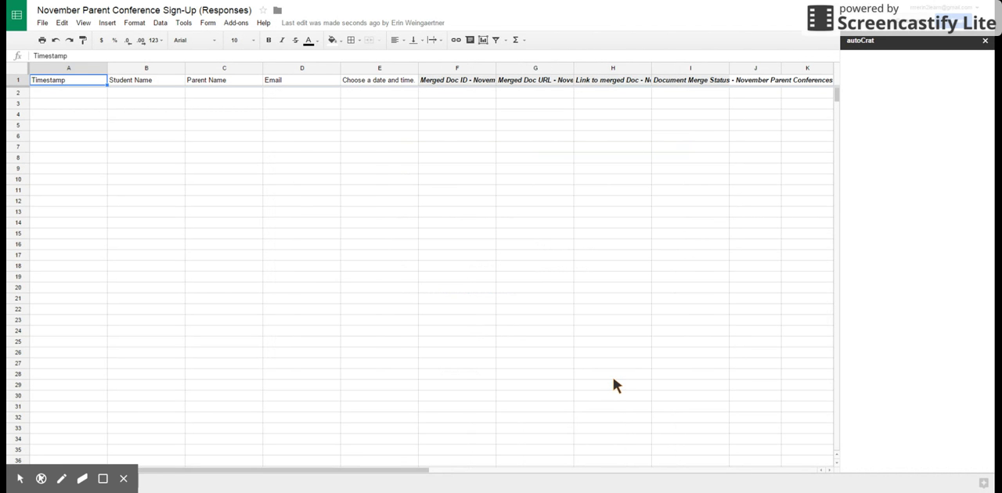